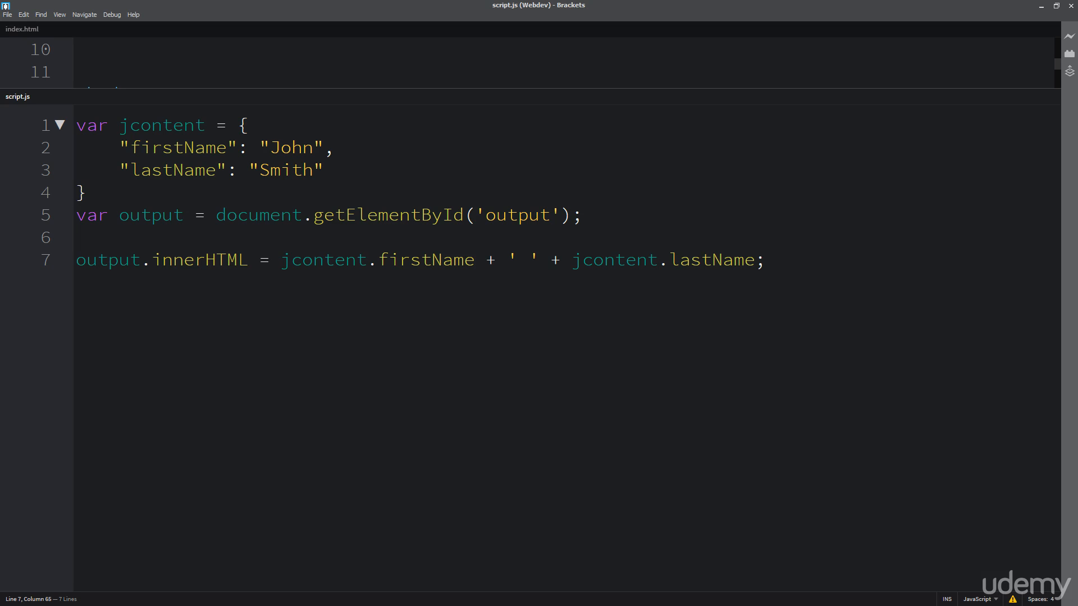
pyautogui.moveTo(314, 225)
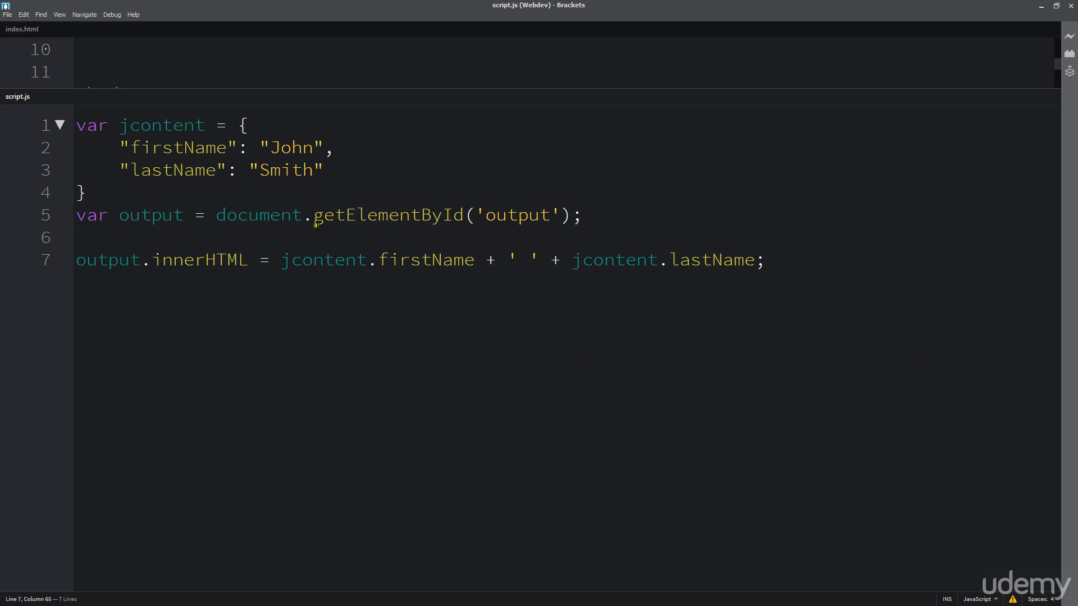
# Step: Add blank lines after the jcontent object and switch to the localhost page showing John Smith
pyautogui.press('Return')
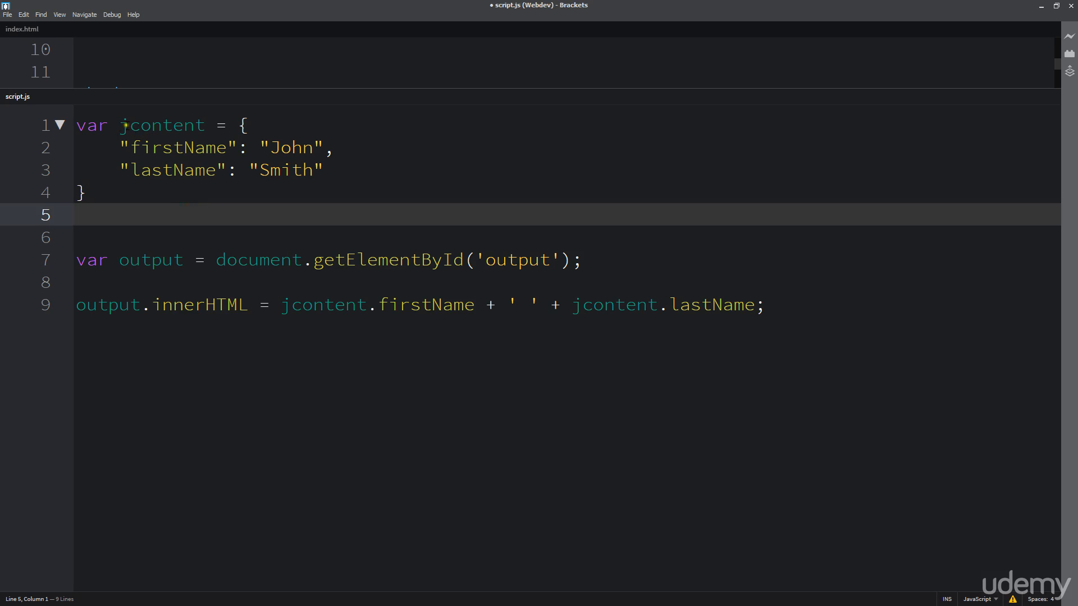
pyautogui.click(81, 192)
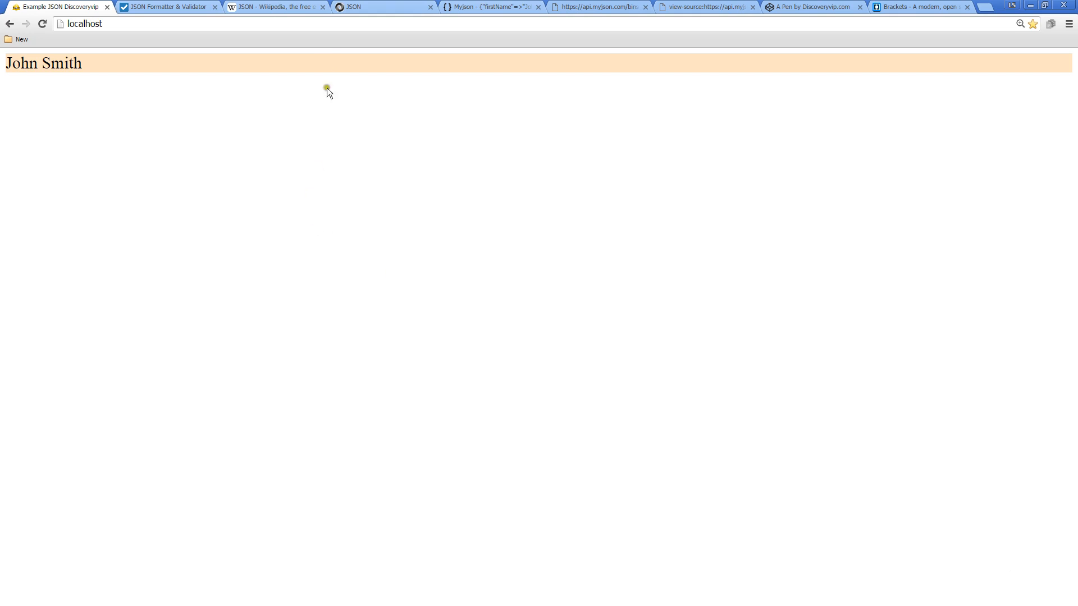
# Step: Take the person example JSON from the Wikipedia JSON article back to script.js as jcontent
pyautogui.click(274, 7)
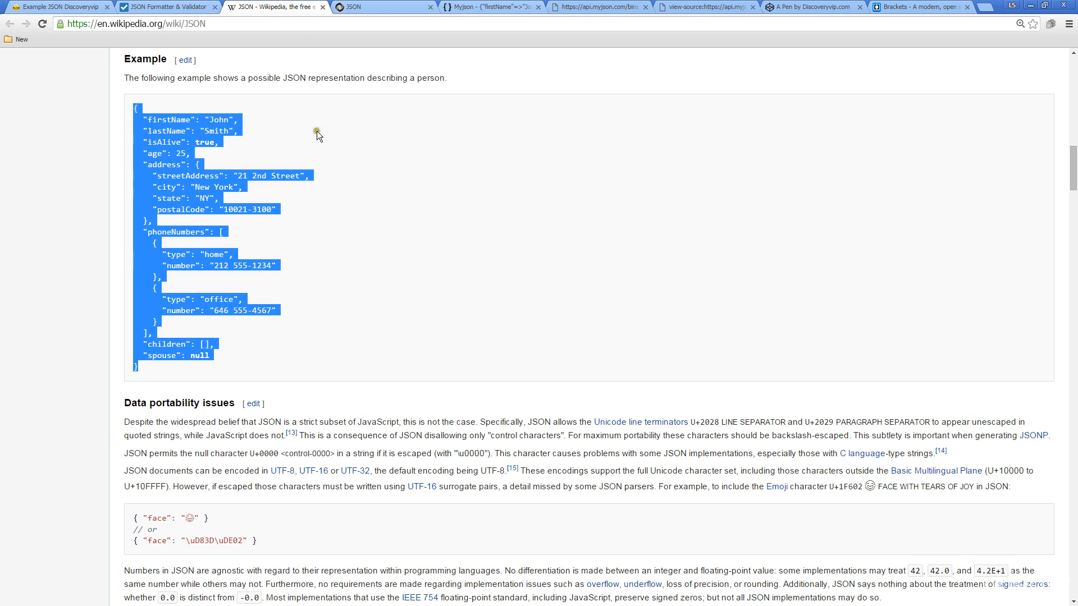
pyautogui.moveTo(306, 145)
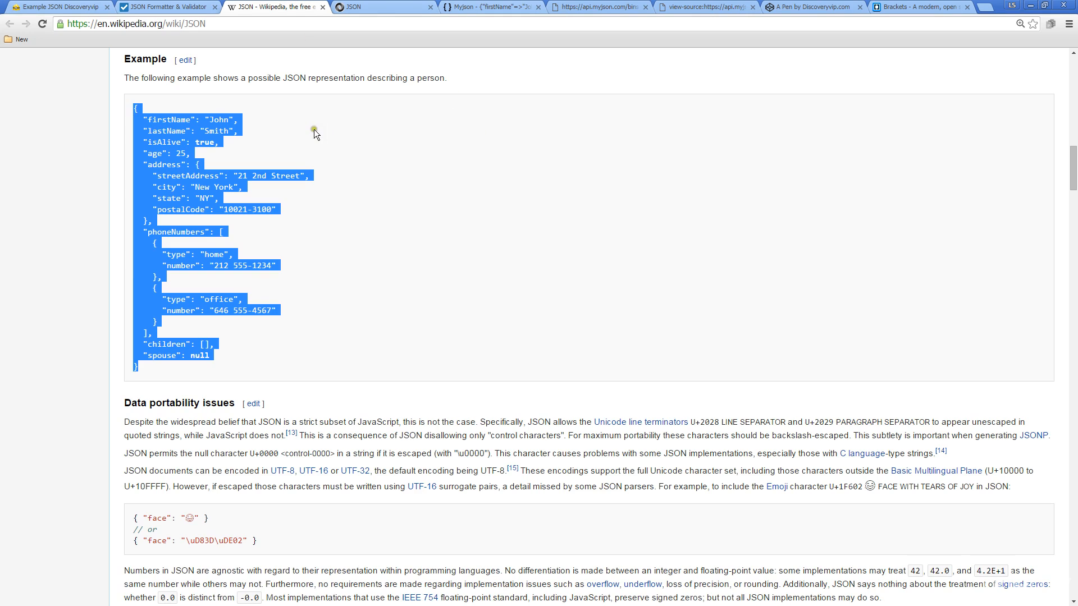
pyautogui.moveTo(357, 91)
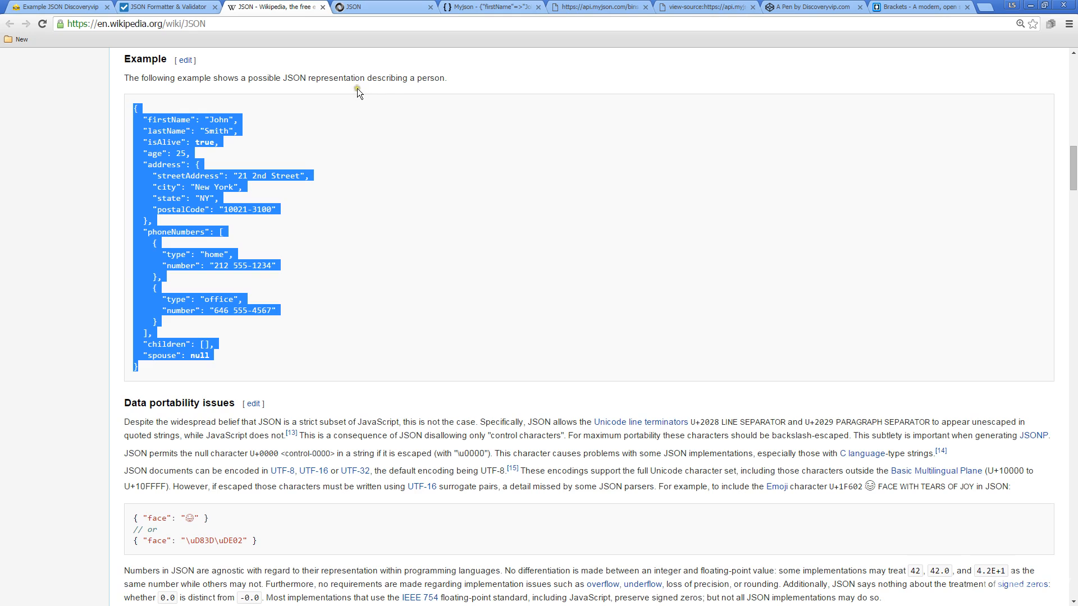
pyautogui.moveTo(343, 176)
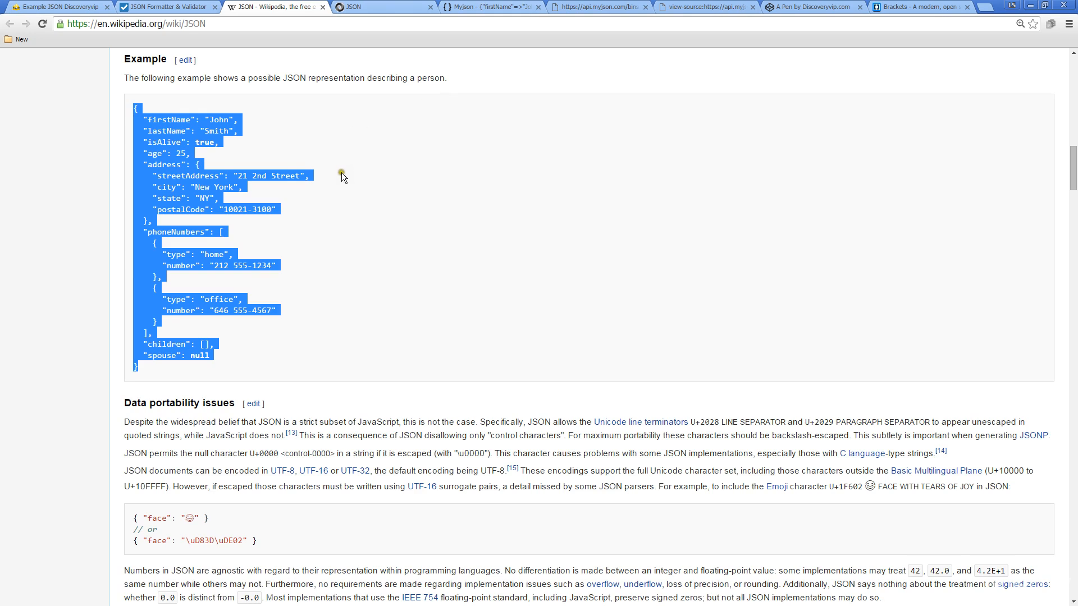
pyautogui.moveTo(159, 121)
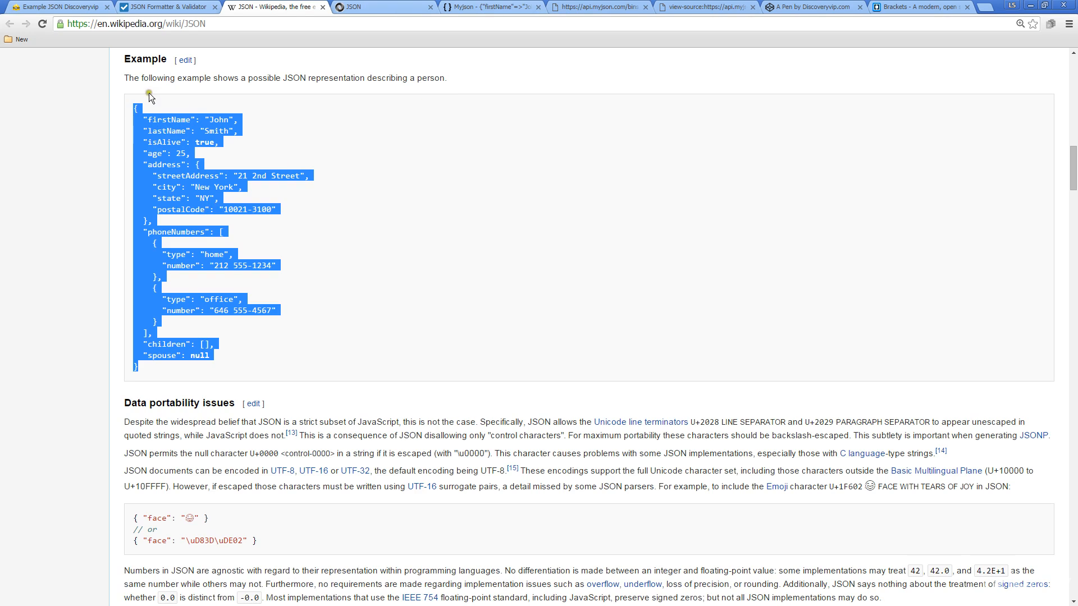
pyautogui.moveTo(136, 124)
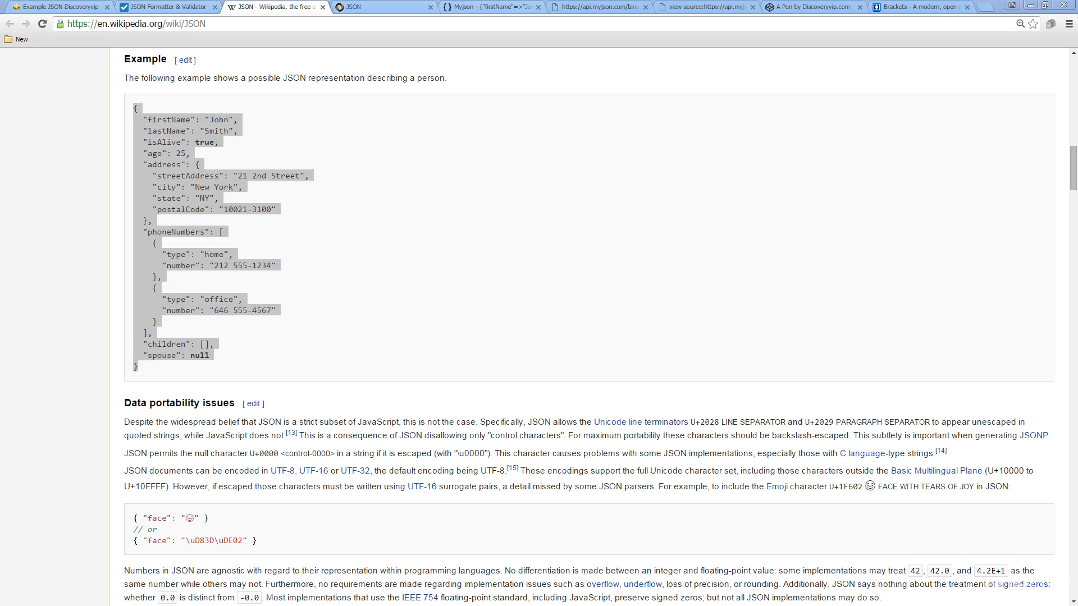
pyautogui.click(906, 7)
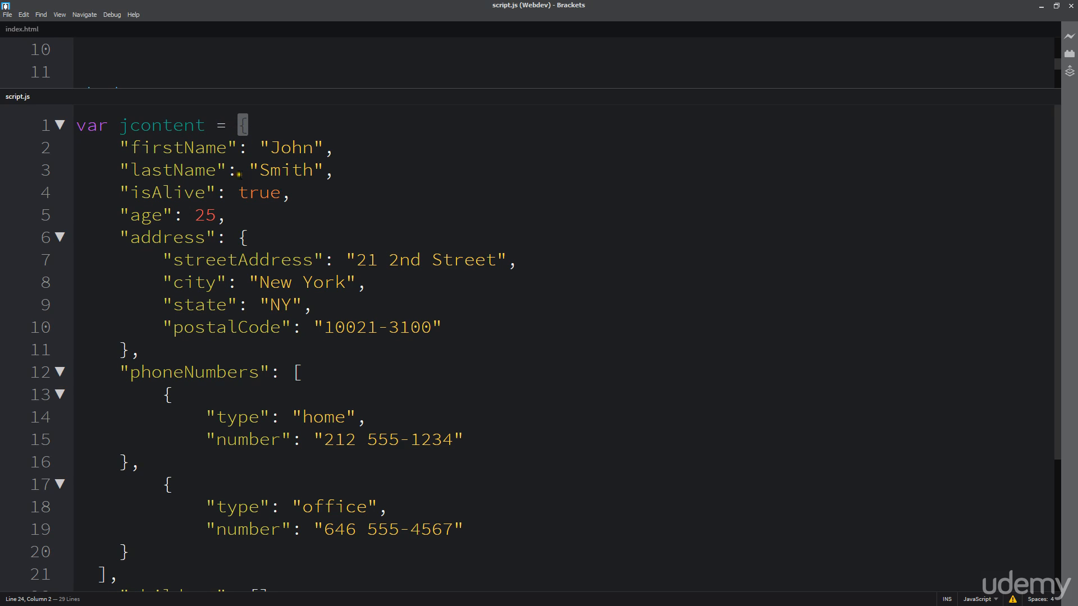
# Step: Scroll down to the end of the pasted jcontent object above the output variable
pyautogui.scroll(-3)
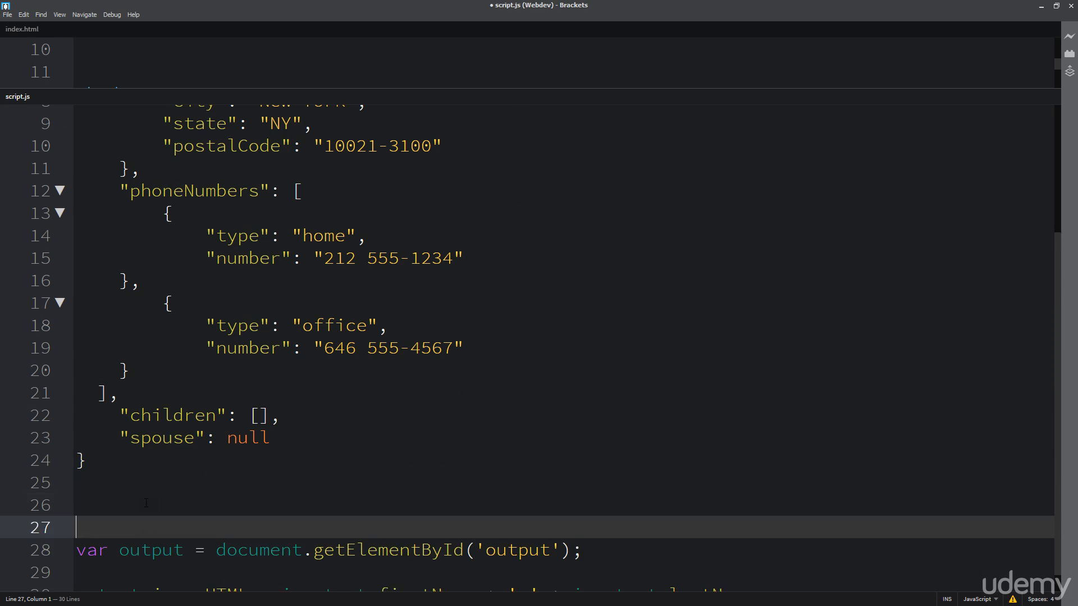
# Step: Write console.log(jcontent); between the object and the output variable and save script.js
pyautogui.write('console.log(')
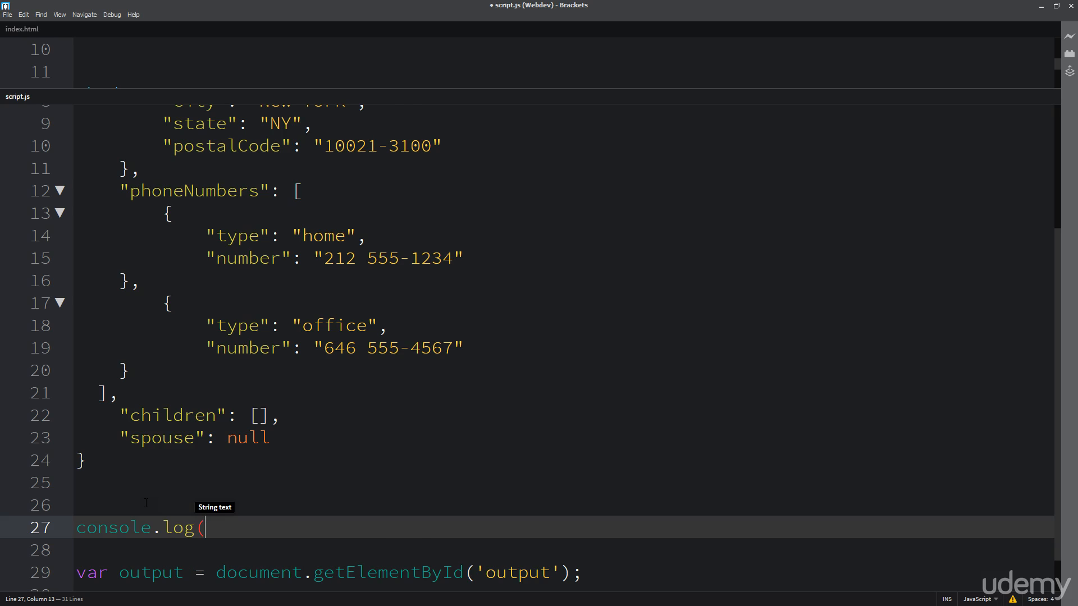
pyautogui.scroll(-3)
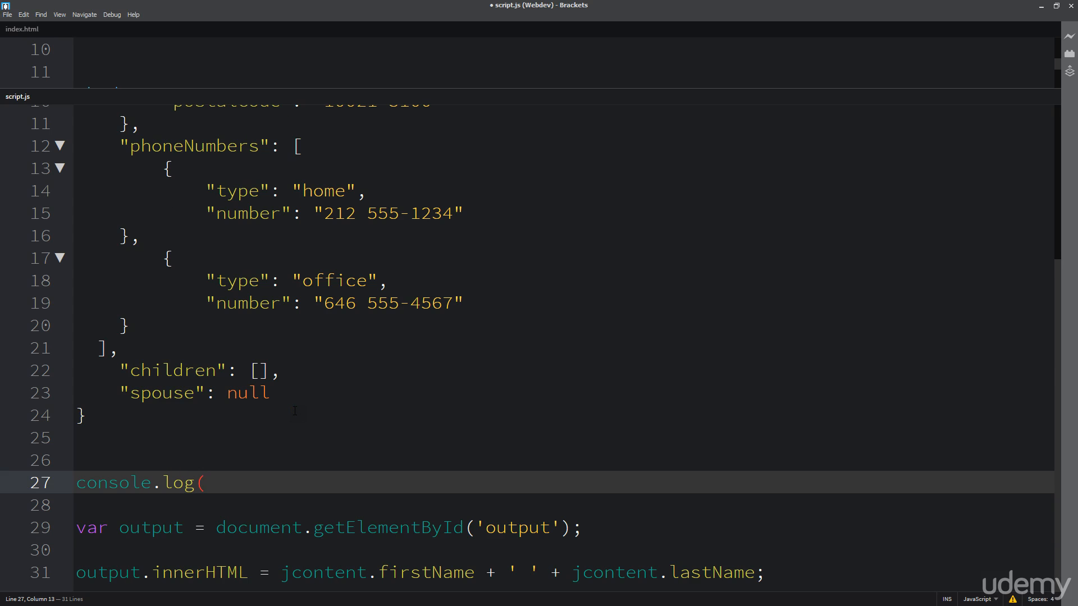
pyautogui.write('jcontent);')
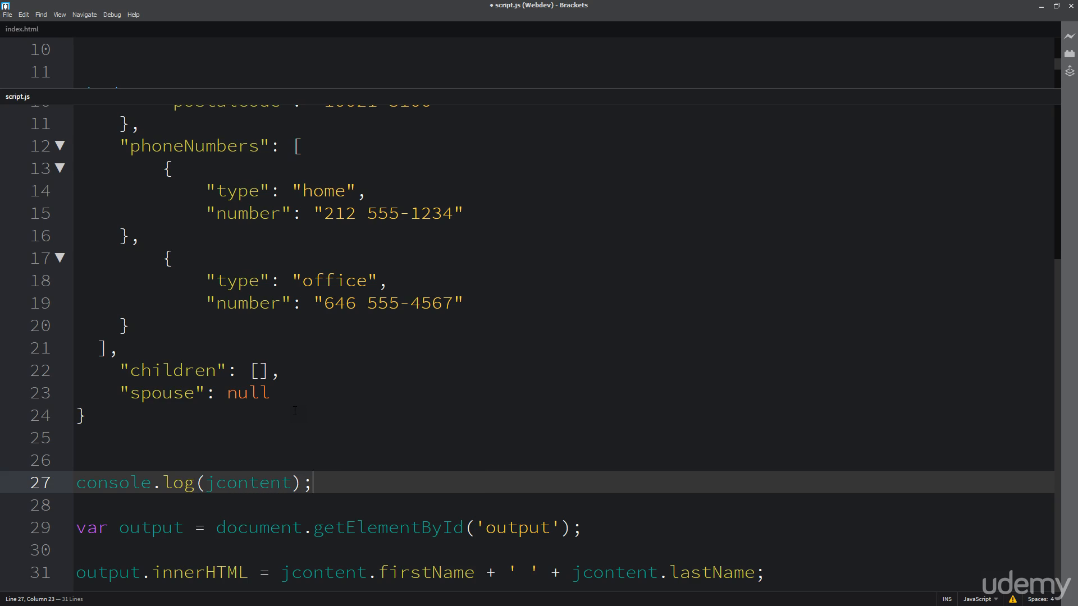
pyautogui.press('ctrl+s')
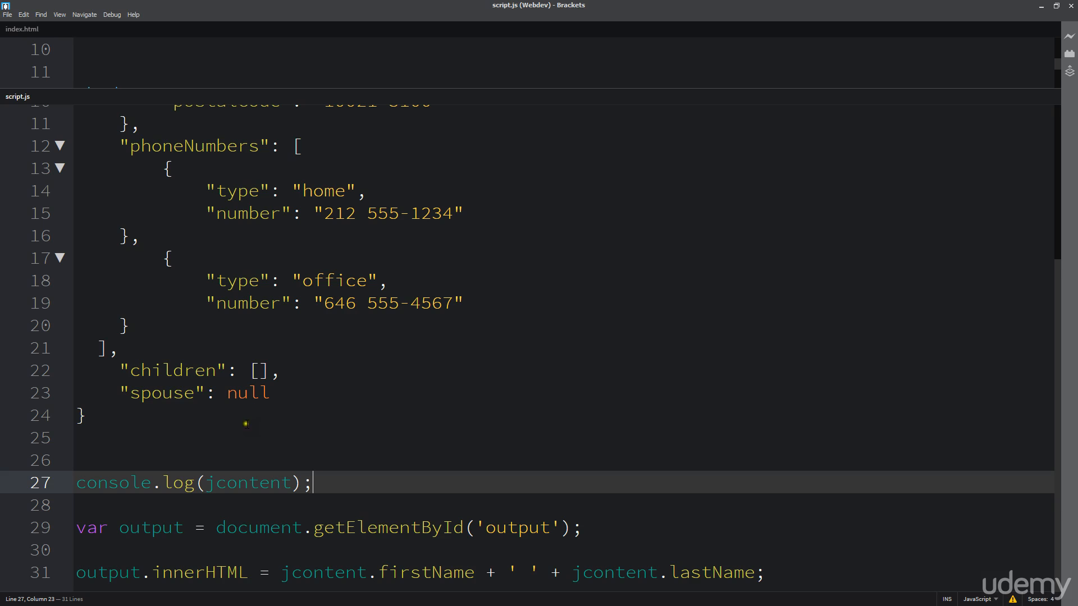
pyautogui.scroll(3)
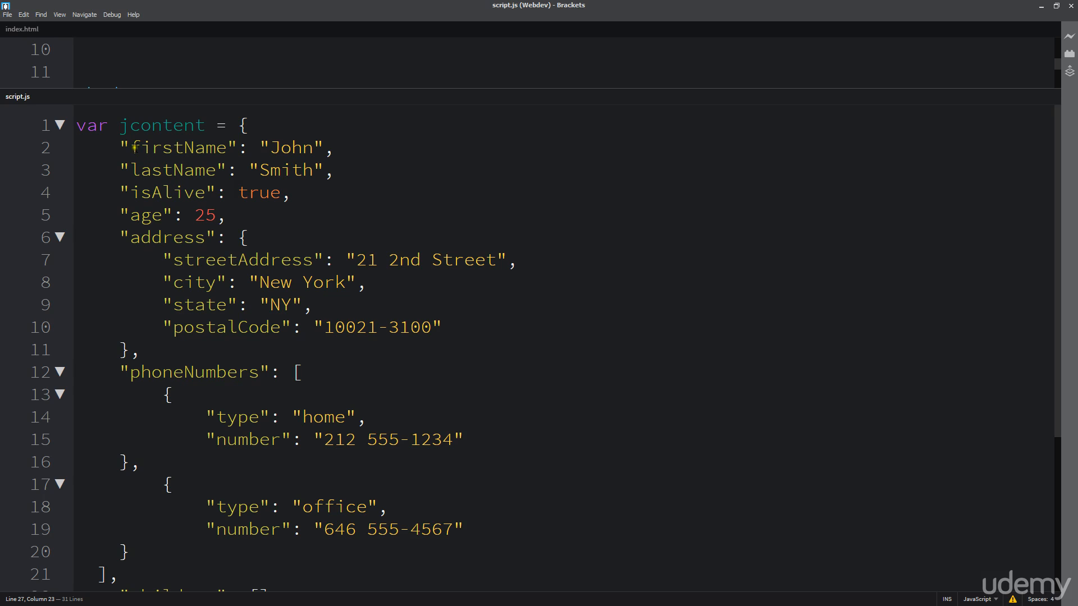
pyautogui.scroll(-3)
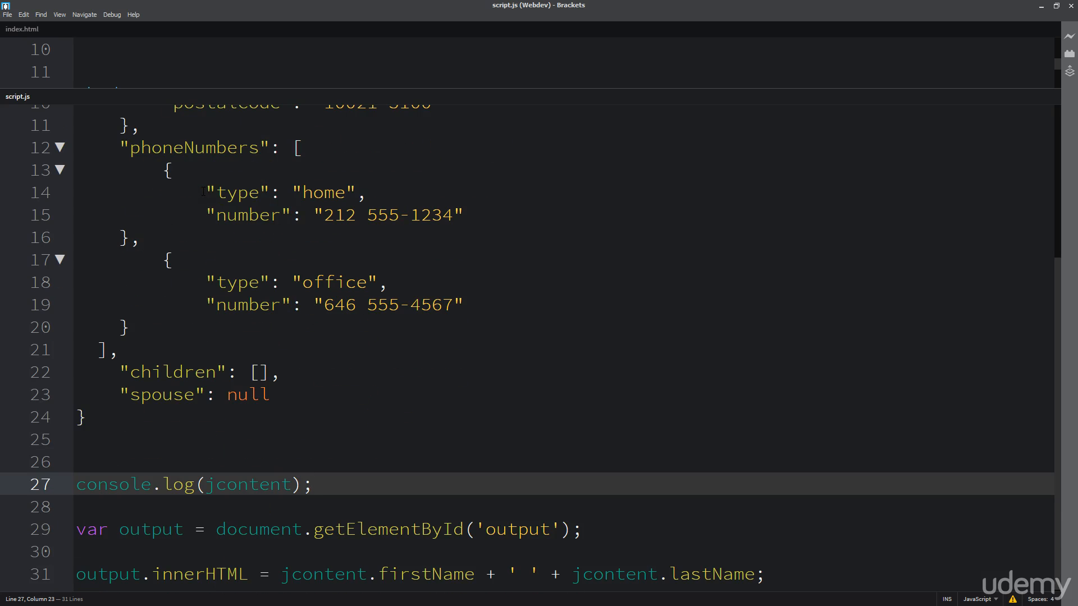
pyautogui.moveTo(181, 467)
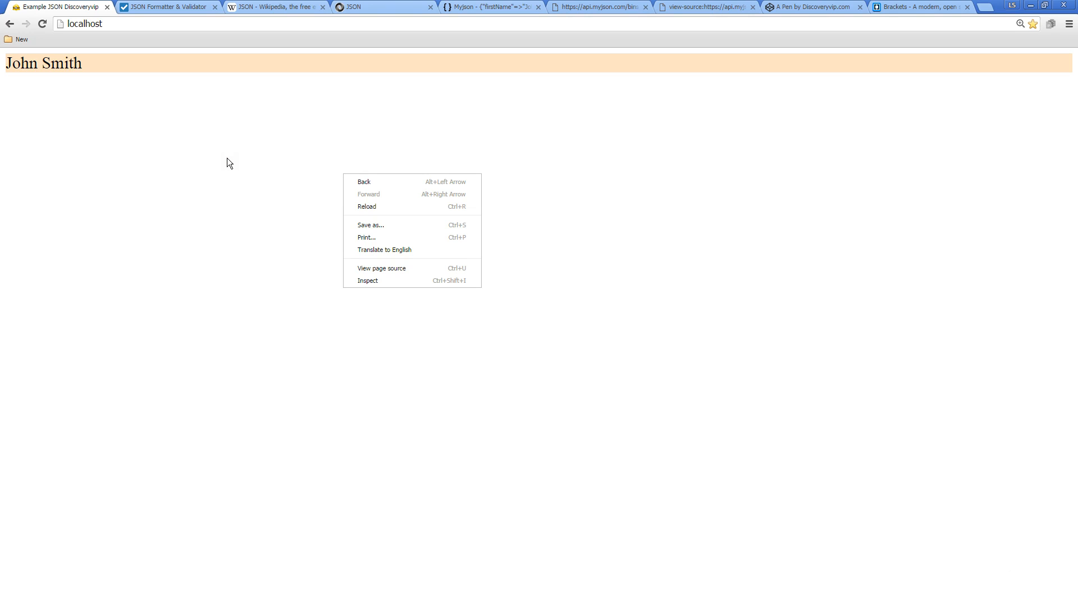
pyautogui.moveTo(659, 194)
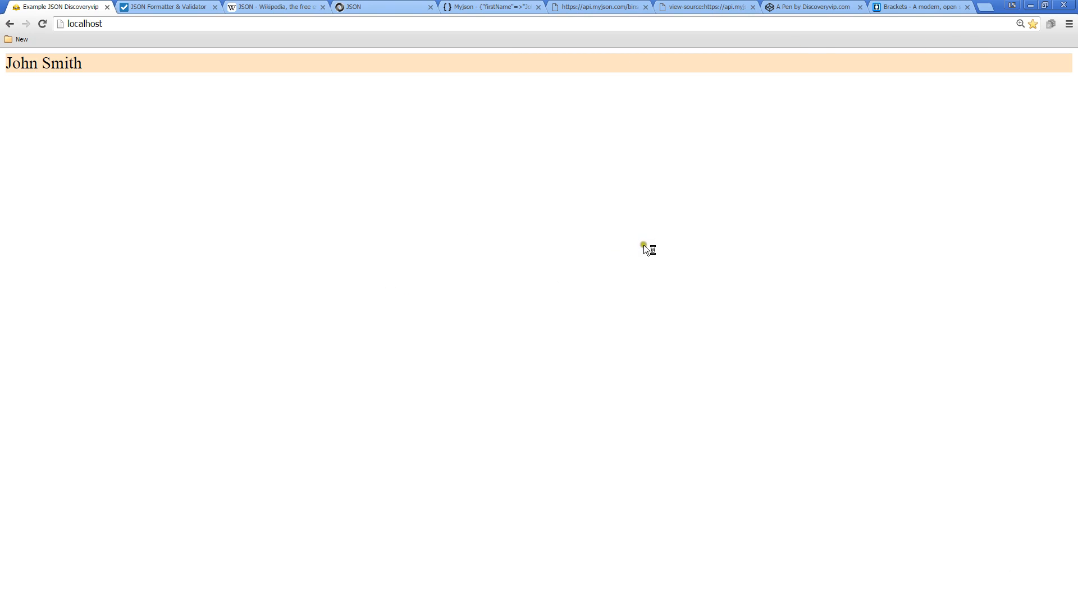
# Step: Show Chrome DevTools on the localhost page with the Console view selected
pyautogui.press('F12')
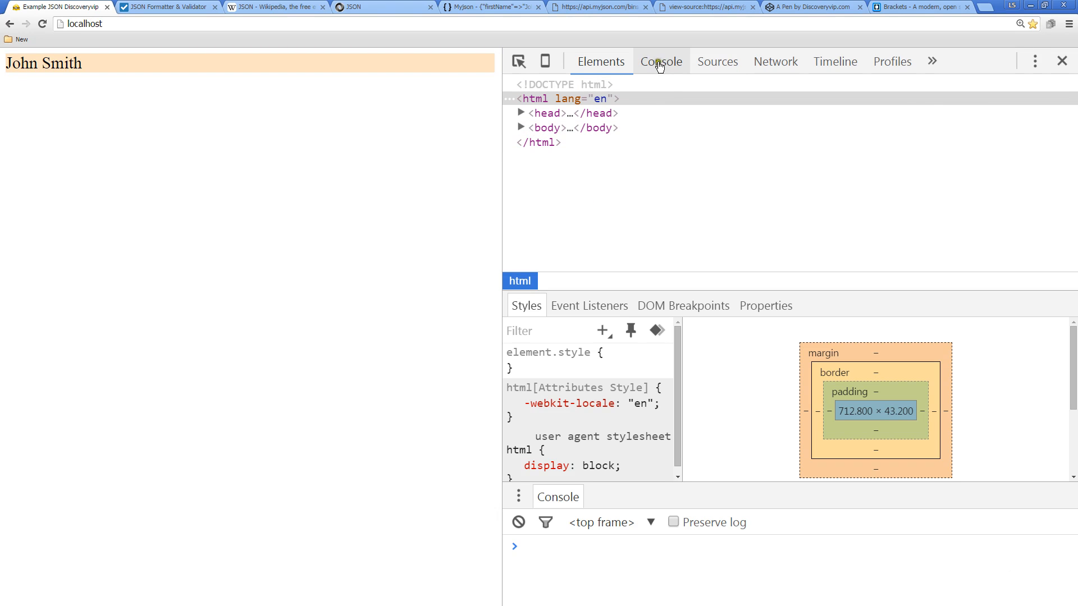
pyautogui.moveTo(653, 62)
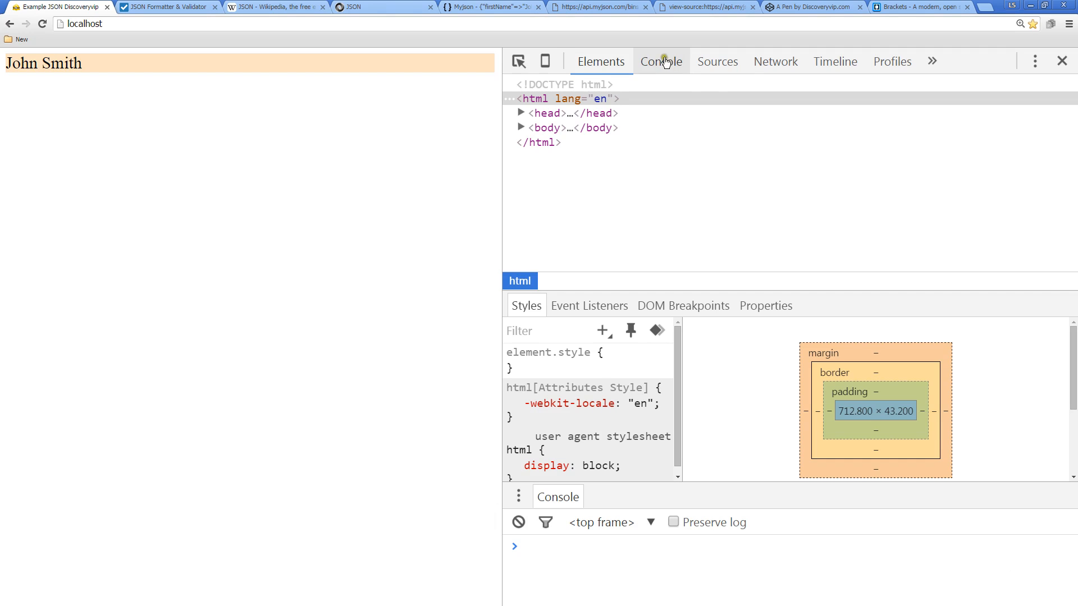
pyautogui.click(661, 60)
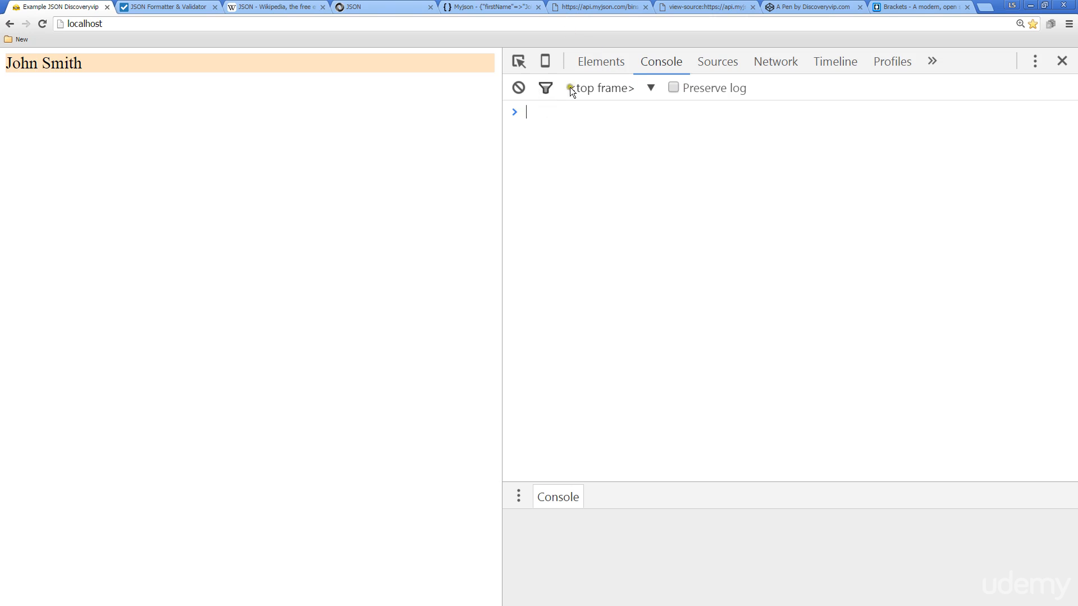
# Step: Reload the page, expand the logged jcontent object and check its empty children array
pyautogui.click(41, 24)
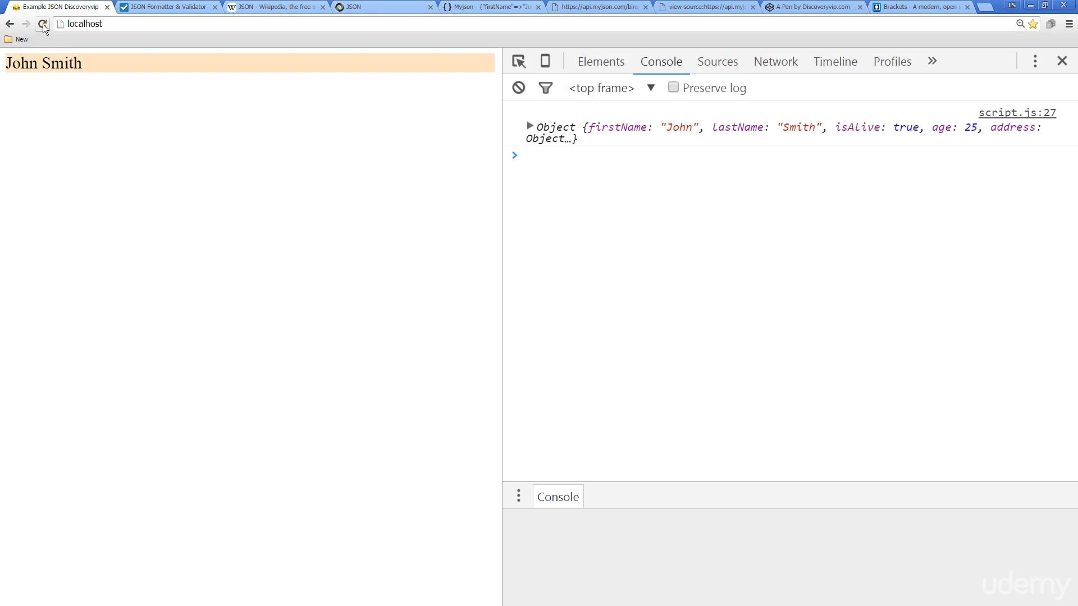
pyautogui.moveTo(560, 127)
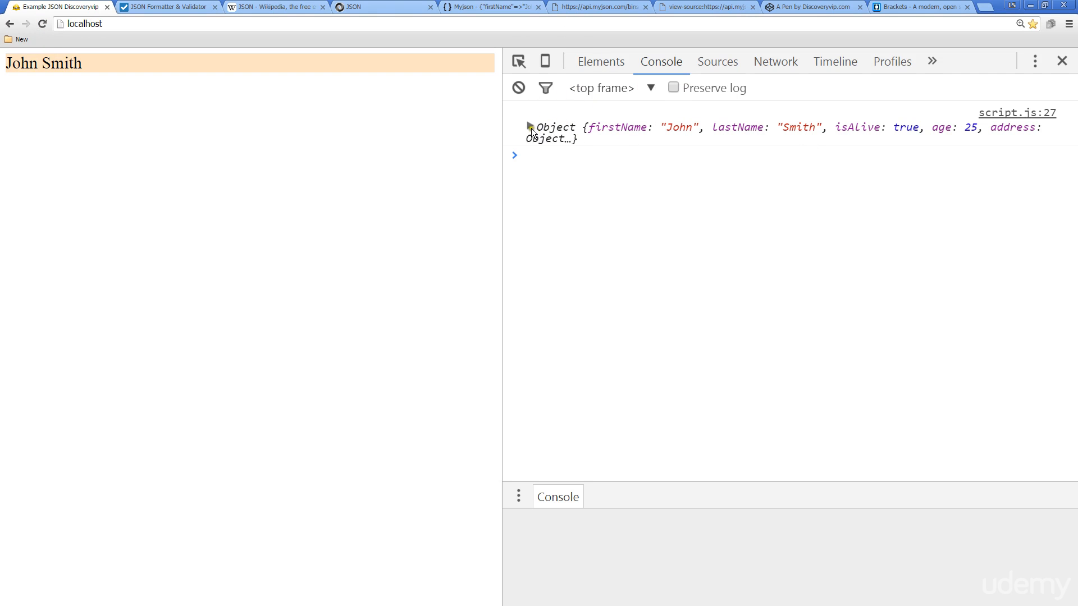
pyautogui.click(528, 127)
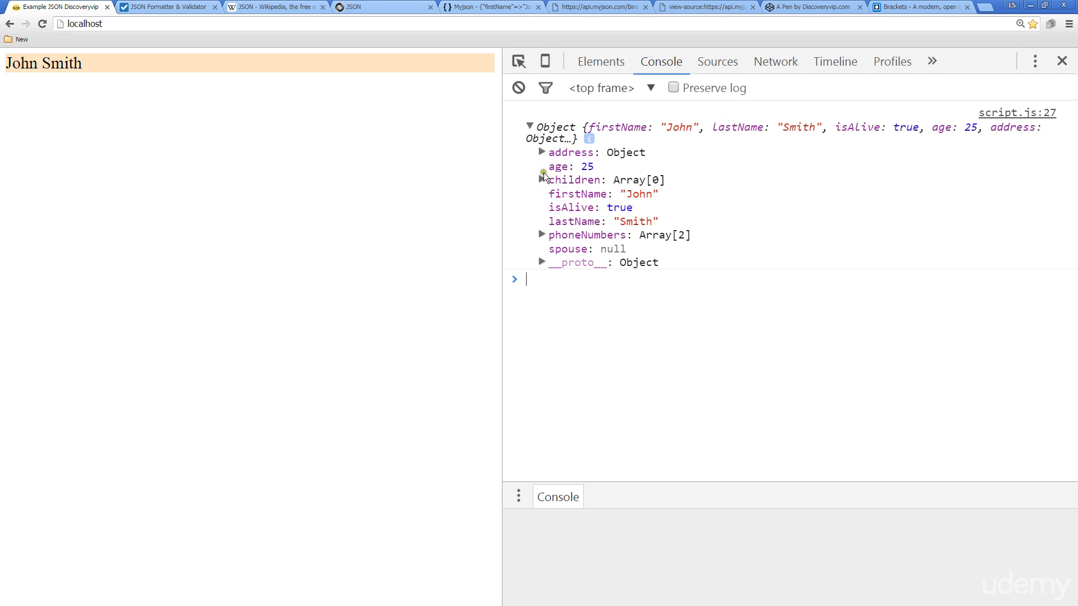
pyautogui.click(541, 179)
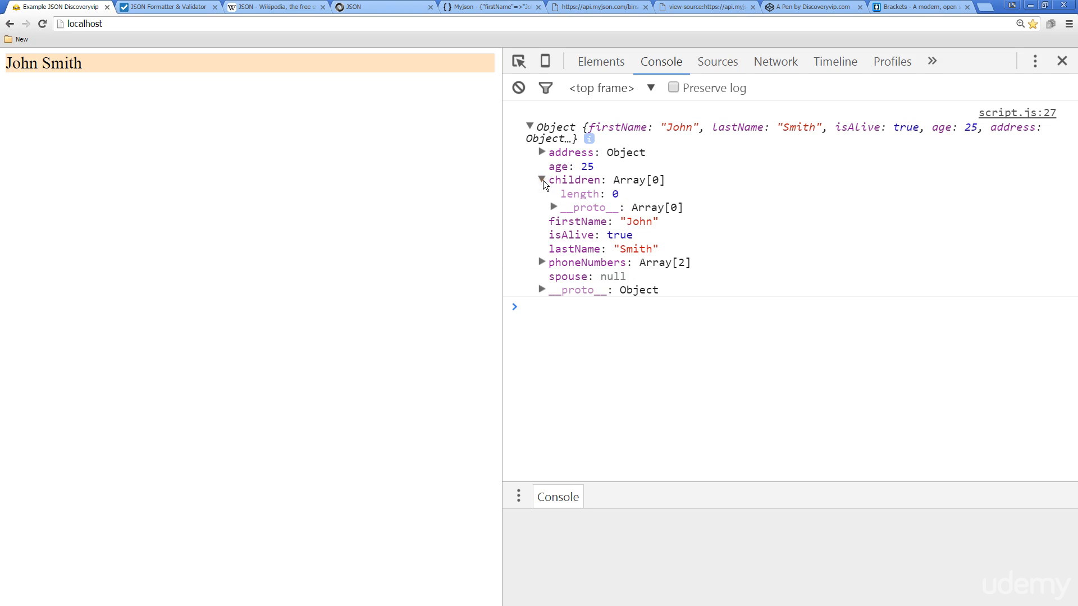
pyautogui.click(541, 179)
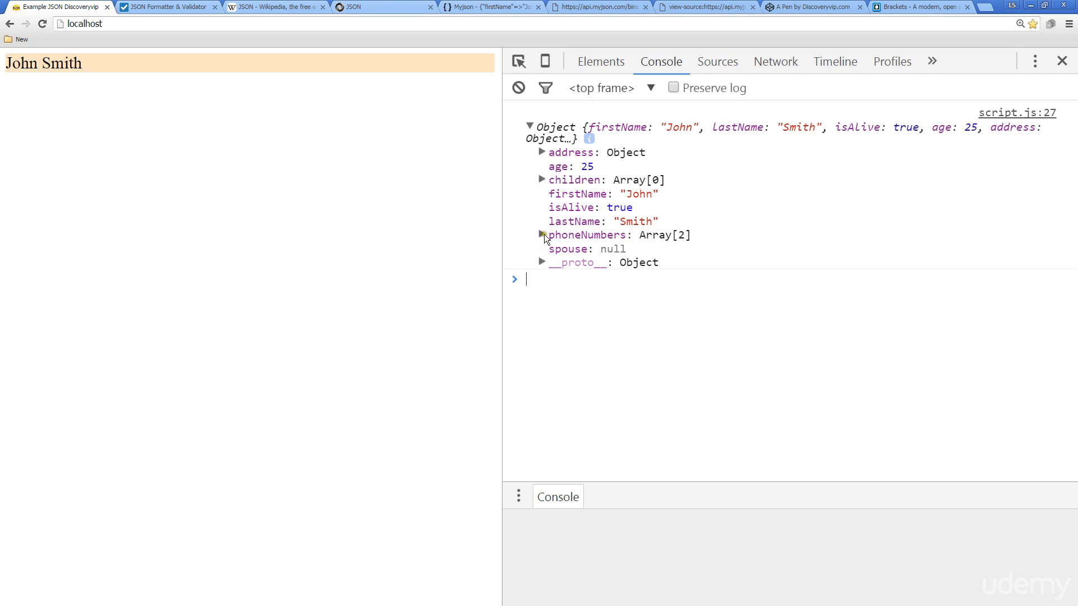
pyautogui.moveTo(534, 249)
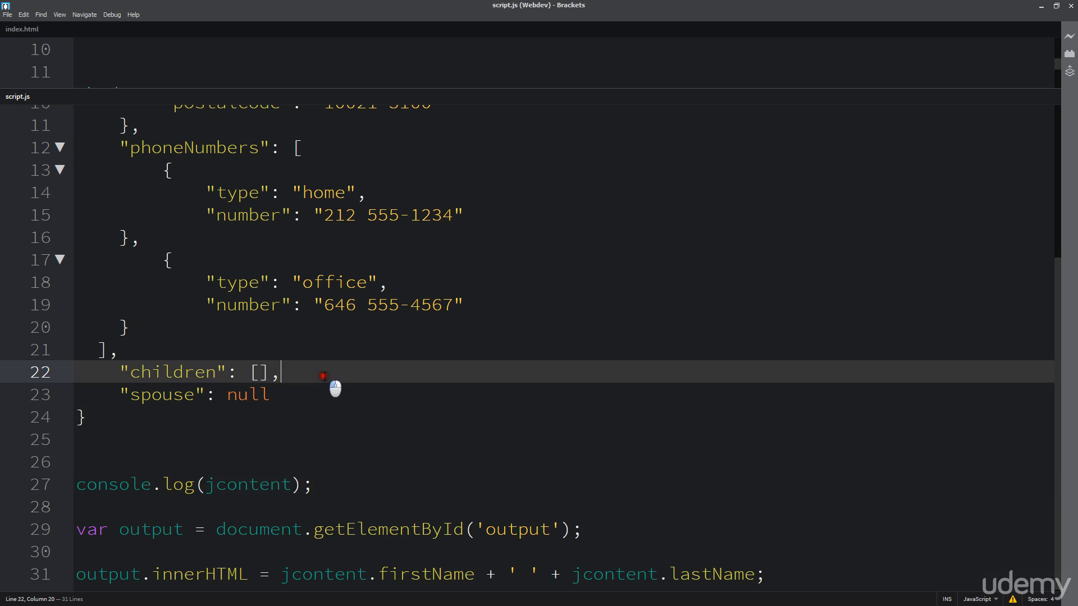
pyautogui.scroll(3)
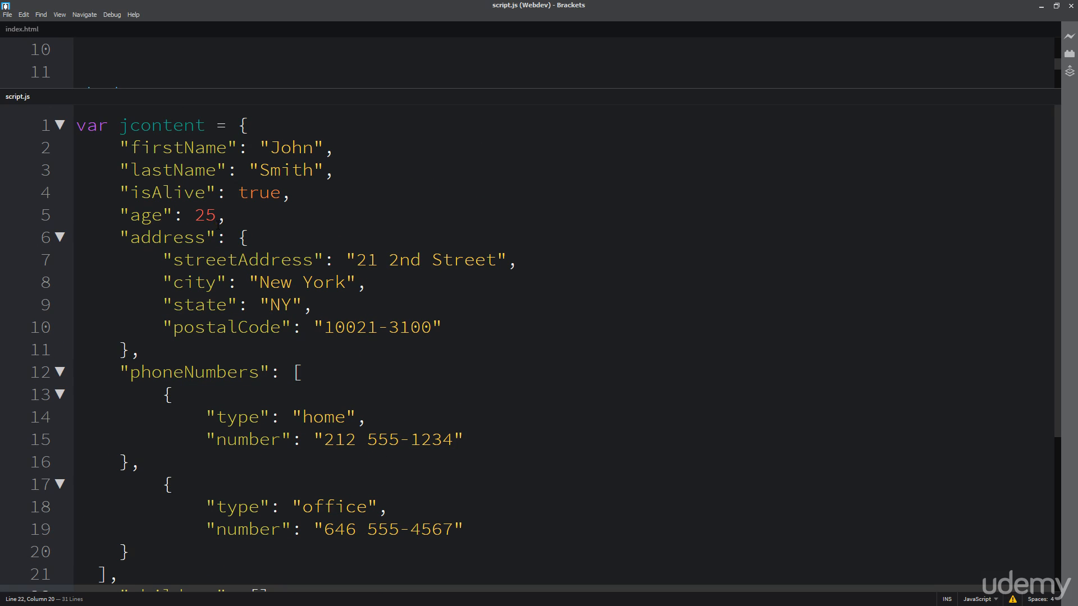
pyautogui.scroll(-3)
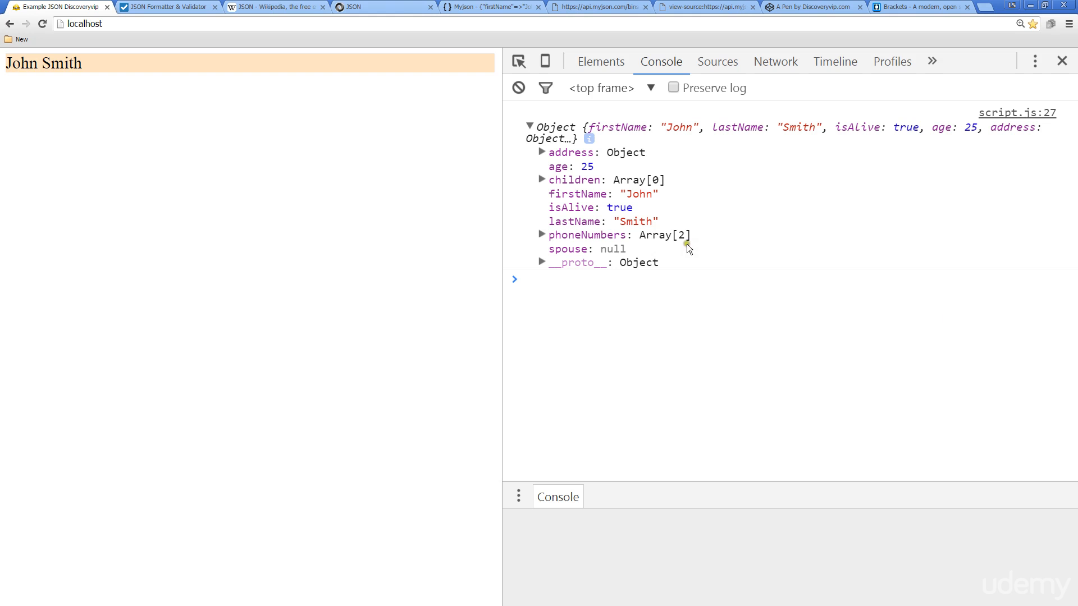
pyautogui.moveTo(571, 157)
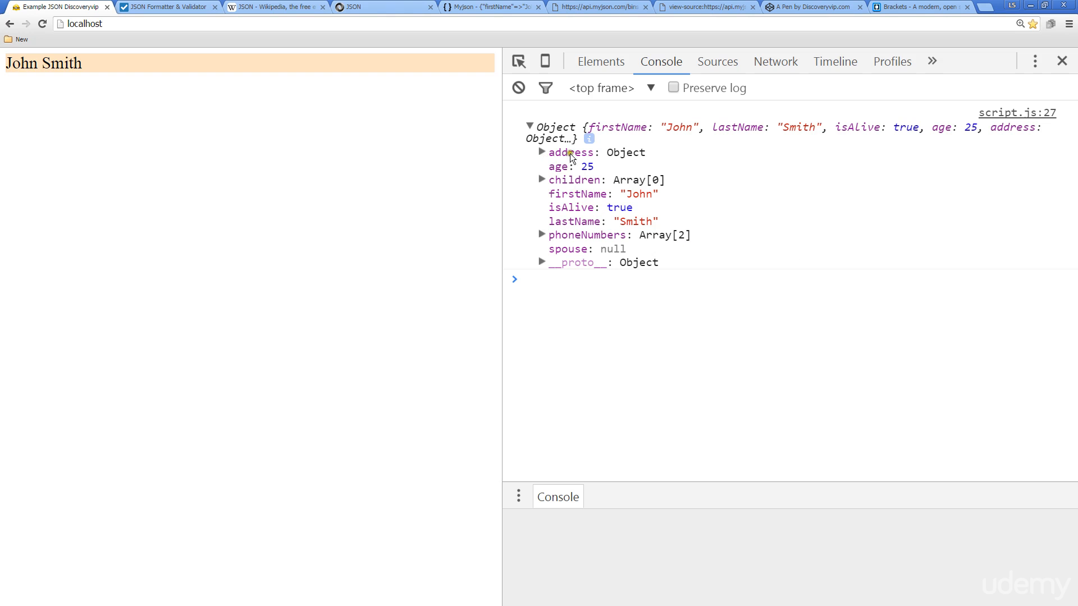
pyautogui.moveTo(559, 159)
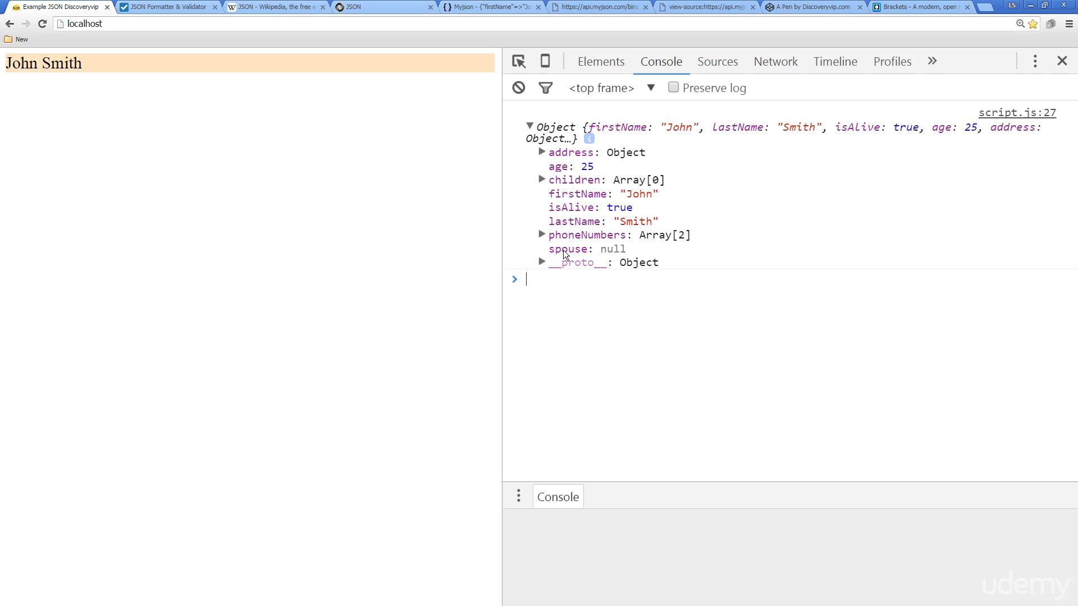
pyautogui.moveTo(721, 192)
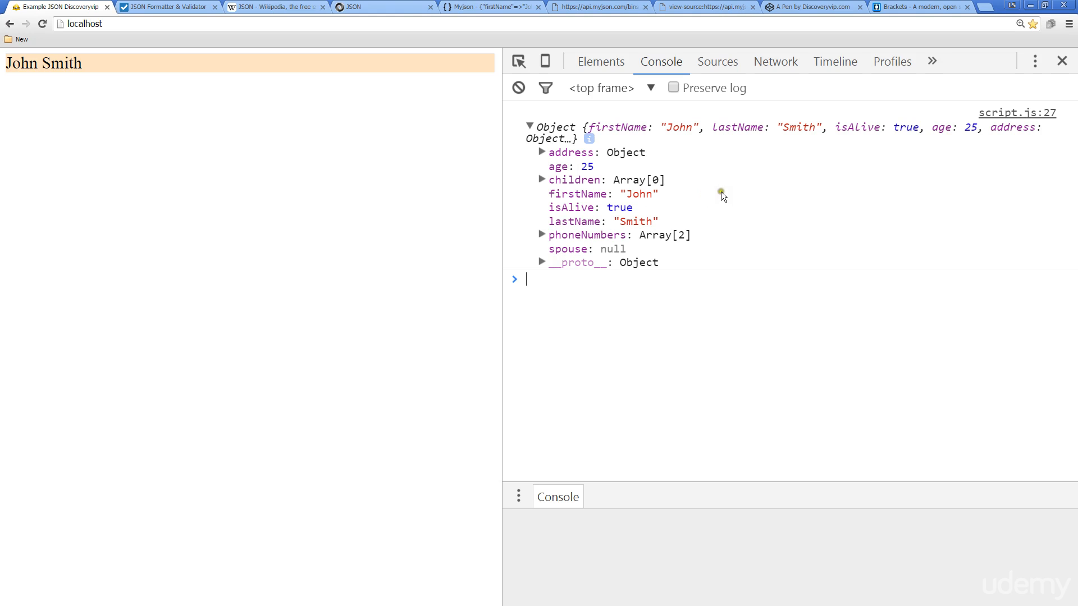
pyautogui.moveTo(749, 182)
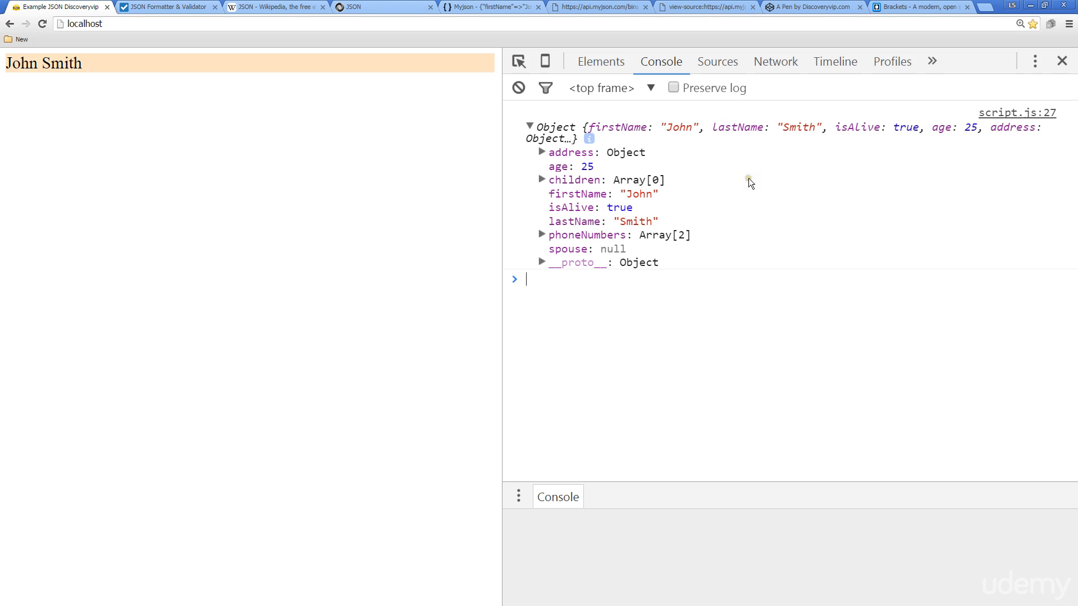
pyautogui.moveTo(632, 130)
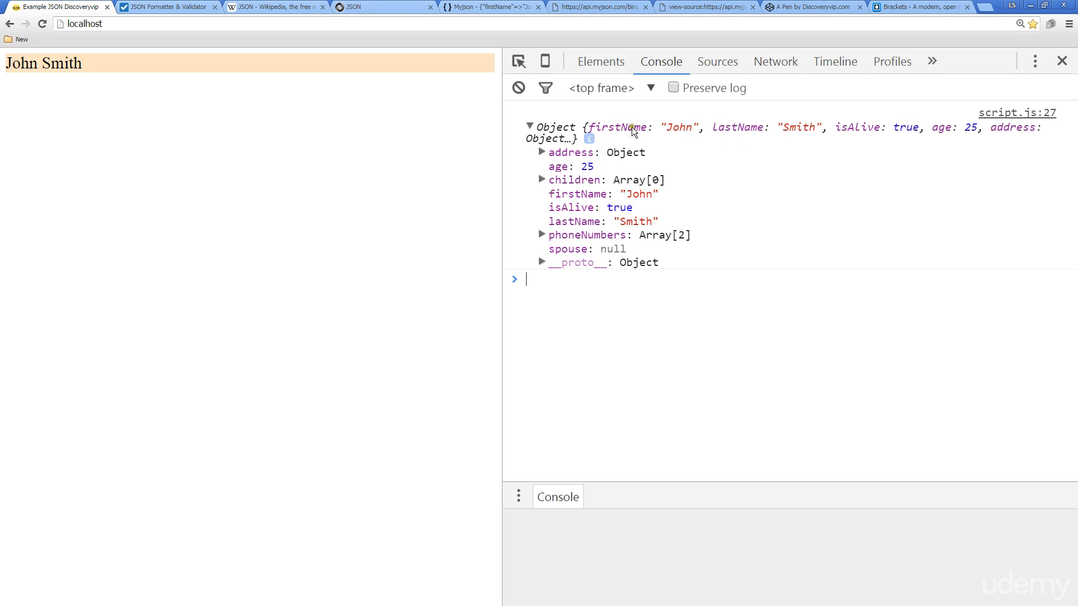
pyautogui.moveTo(608, 132)
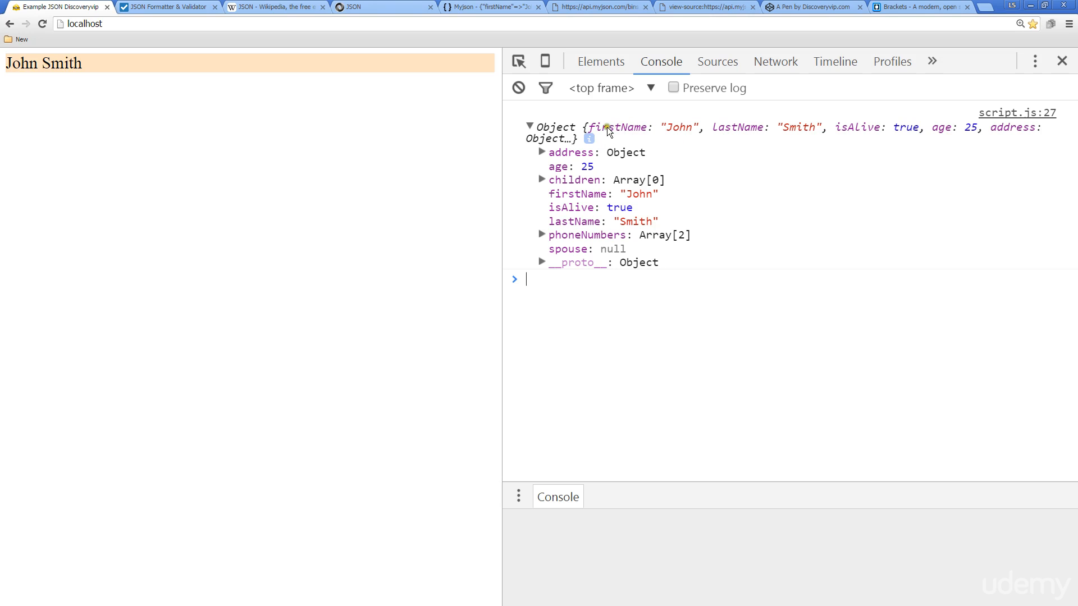
pyautogui.moveTo(625, 133)
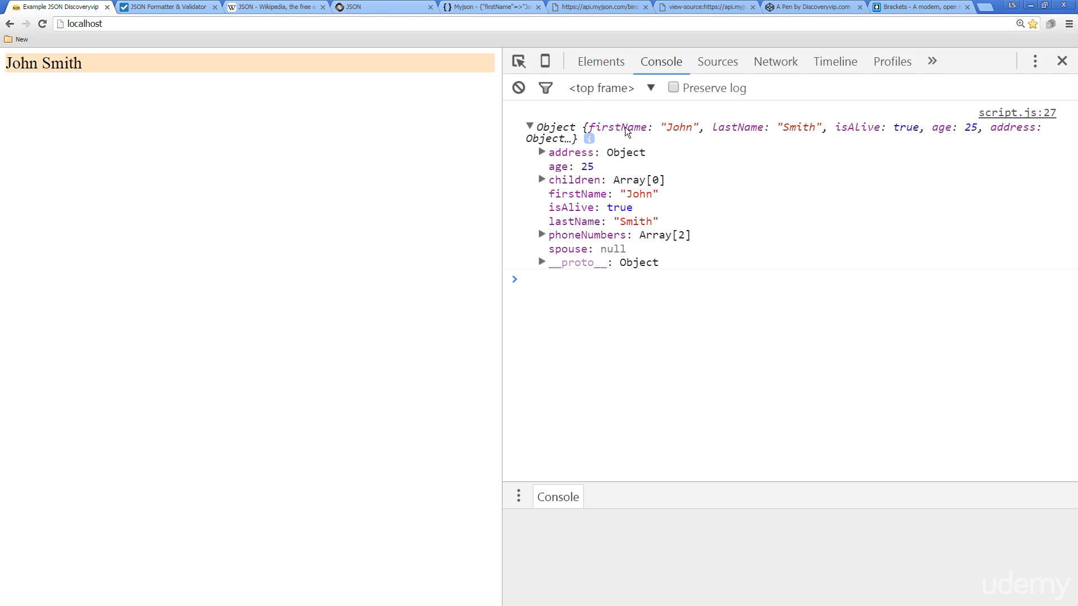
pyautogui.moveTo(584, 132)
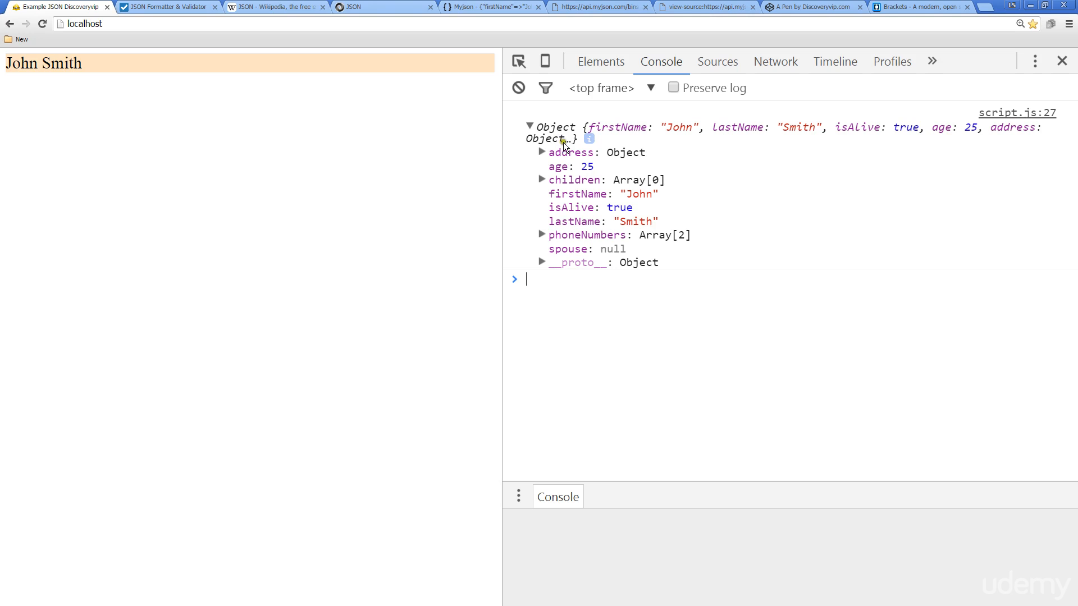
pyautogui.moveTo(611, 177)
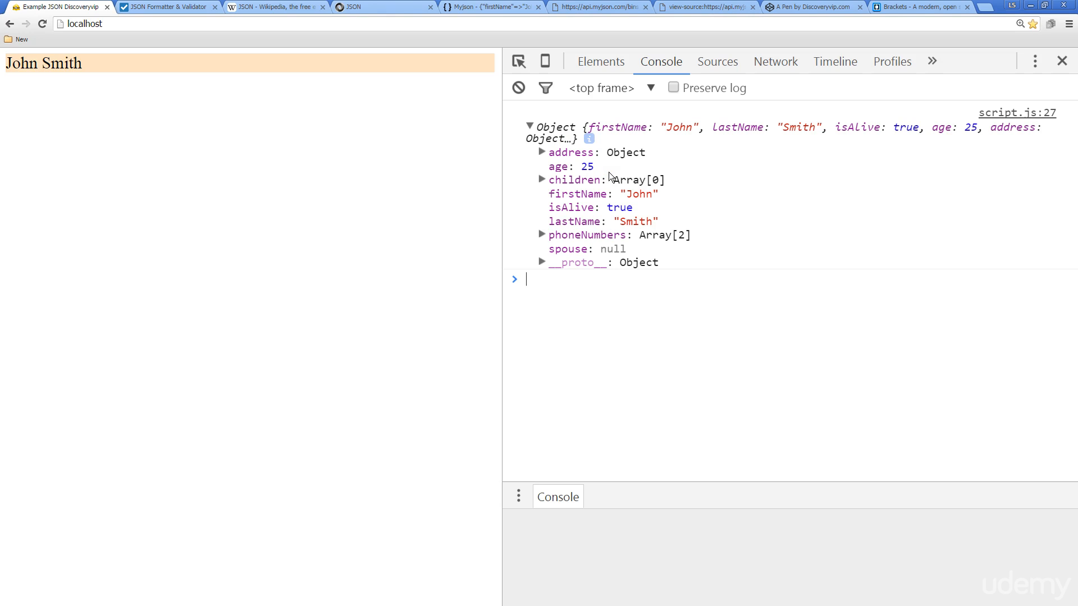
pyautogui.moveTo(576, 177)
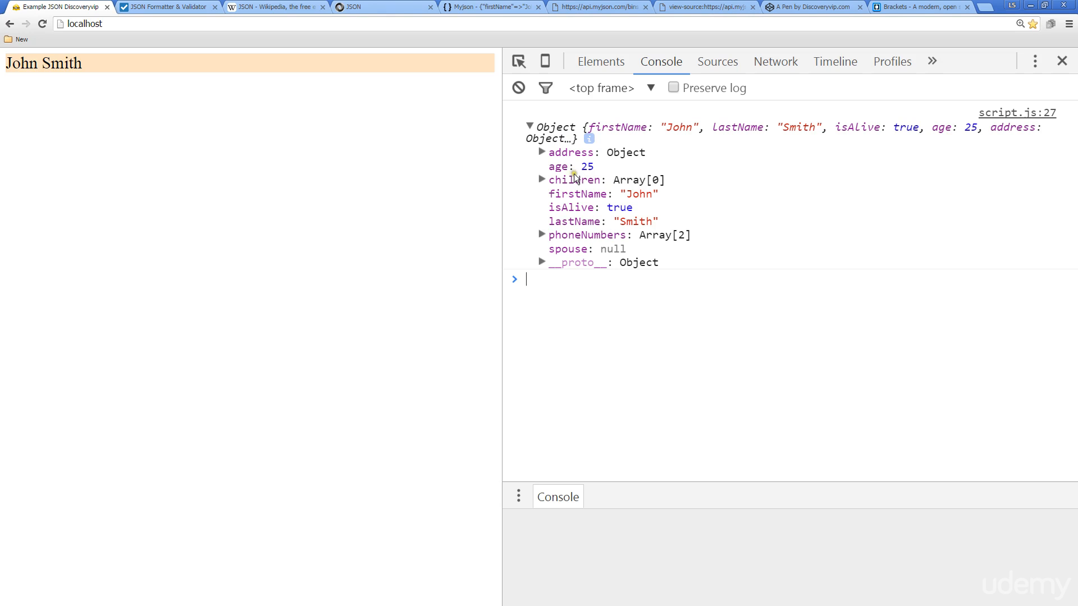
pyautogui.moveTo(616, 171)
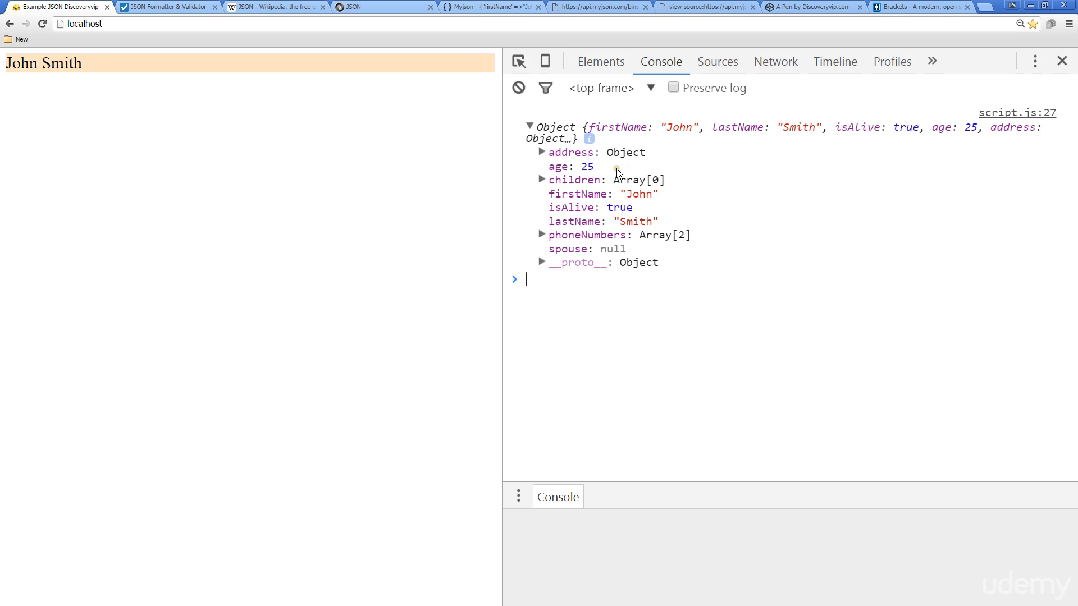
pyautogui.click(541, 235)
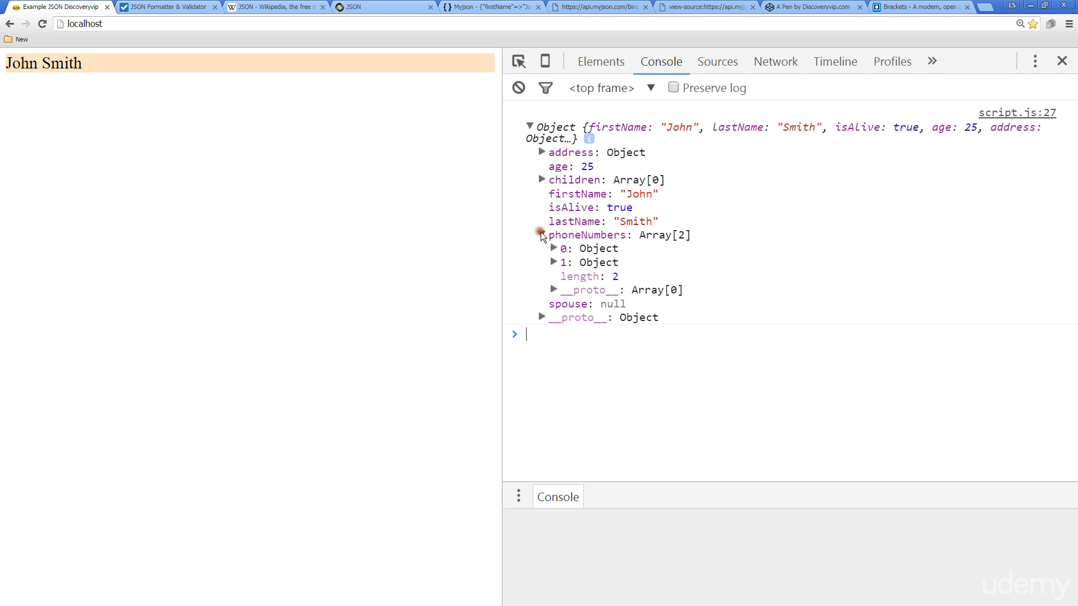
pyautogui.click(541, 235)
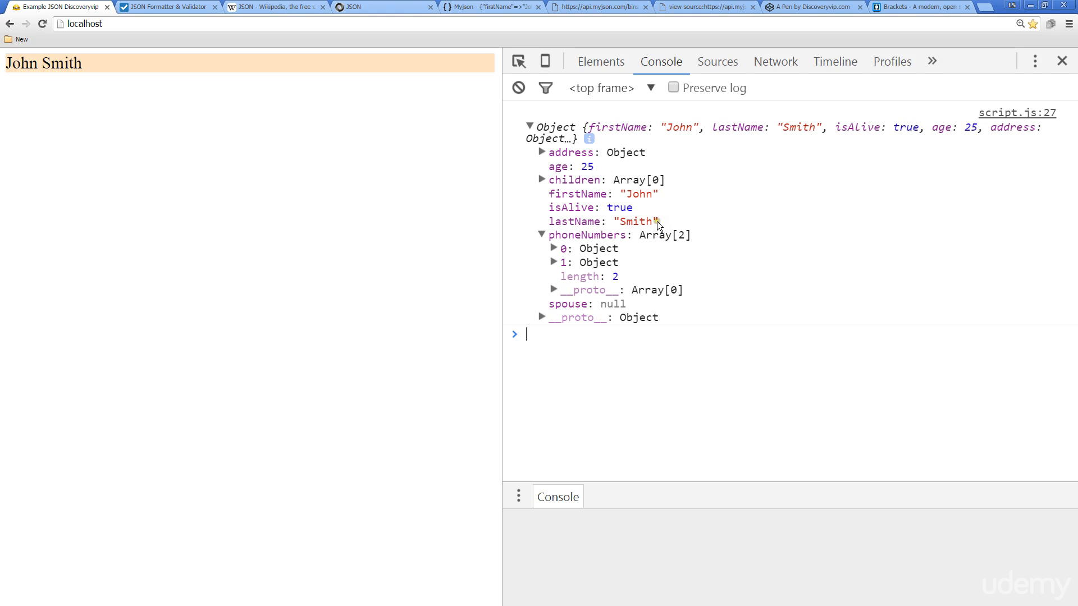
pyautogui.click(541, 152)
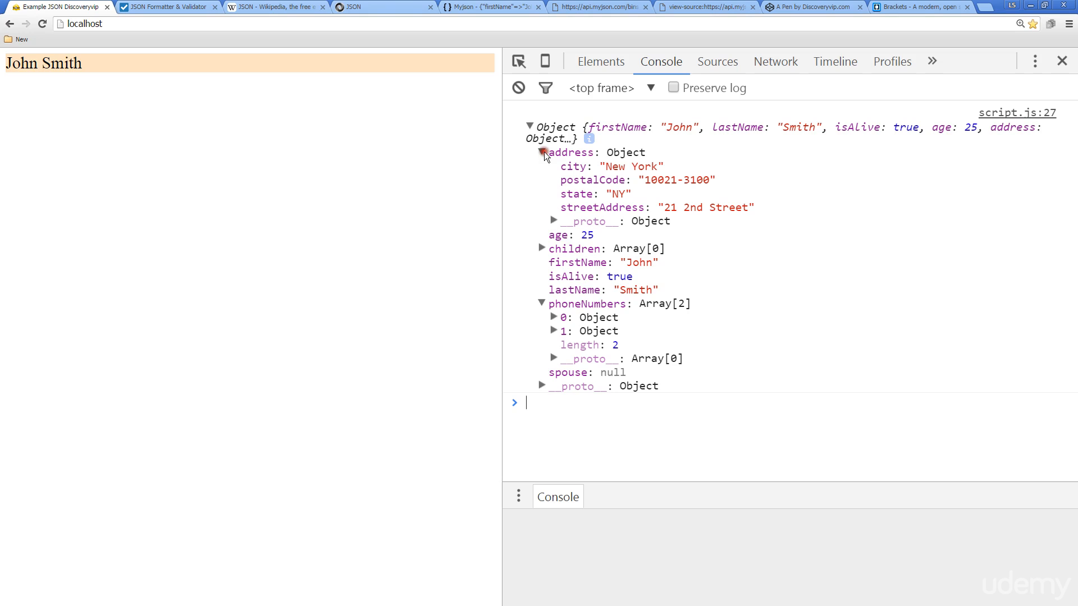
pyautogui.moveTo(703, 186)
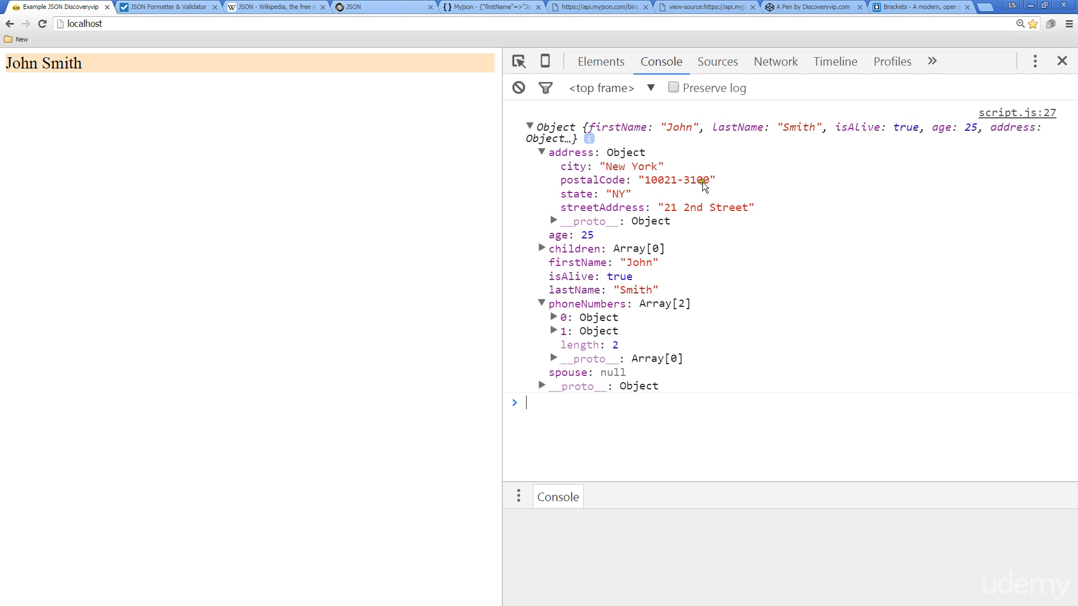
pyautogui.moveTo(775, 214)
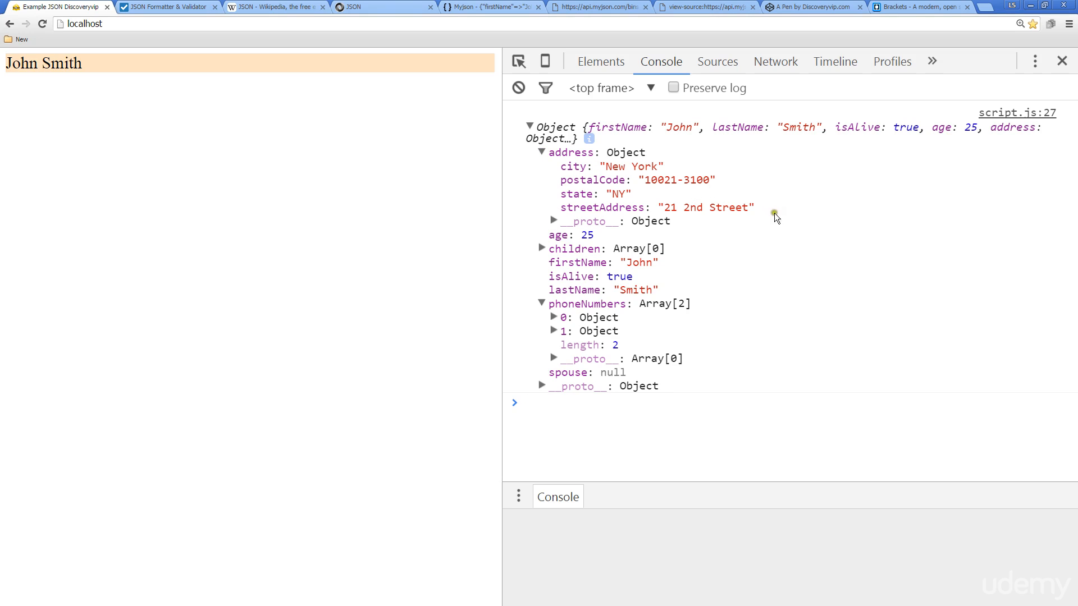
pyautogui.moveTo(537, 232)
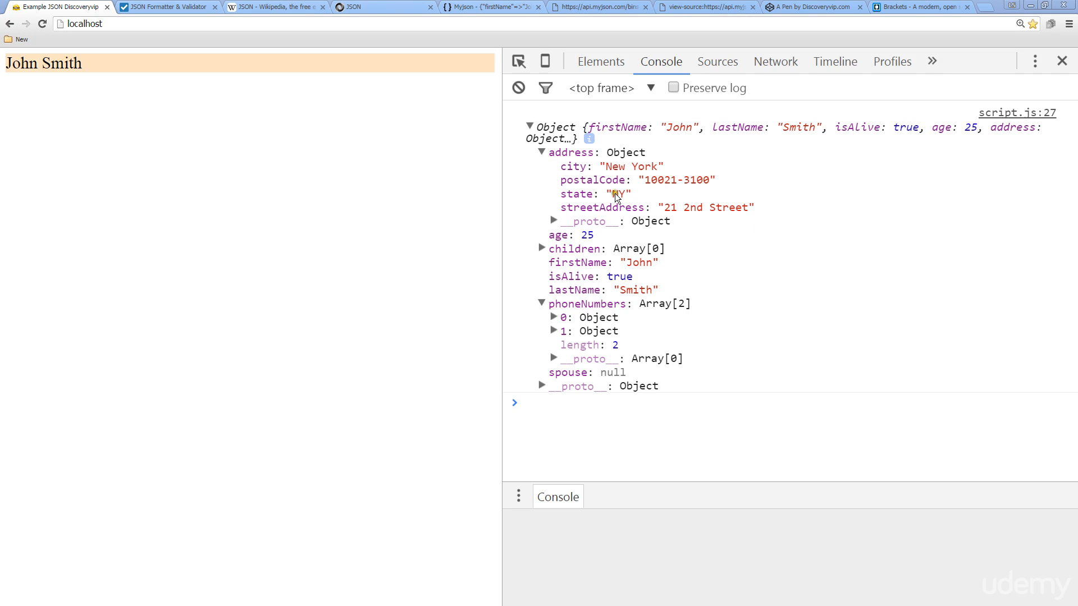
pyautogui.click(541, 151)
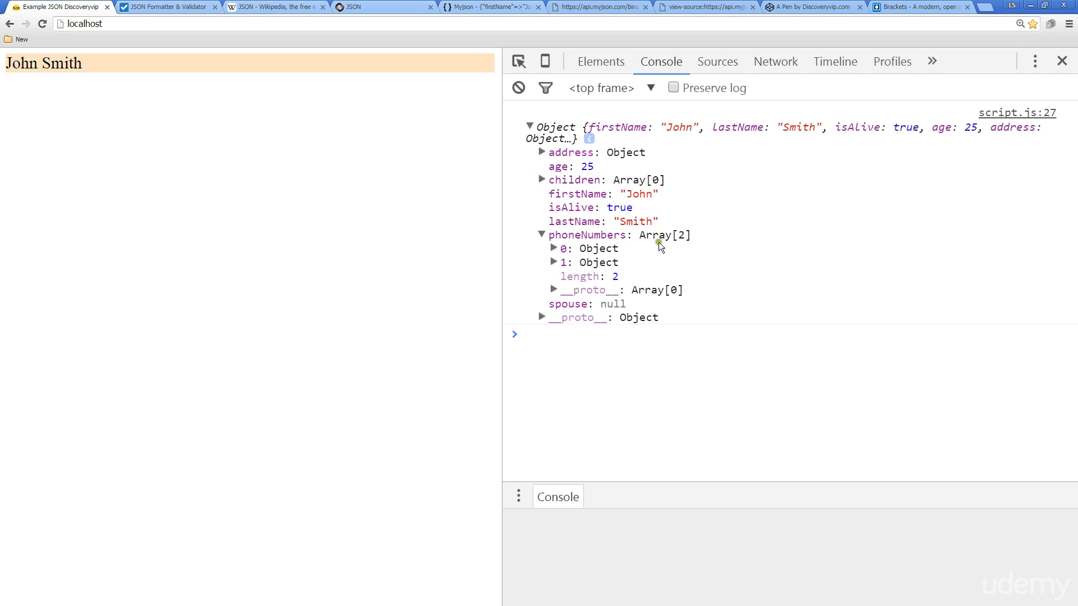
pyautogui.moveTo(995, 310)
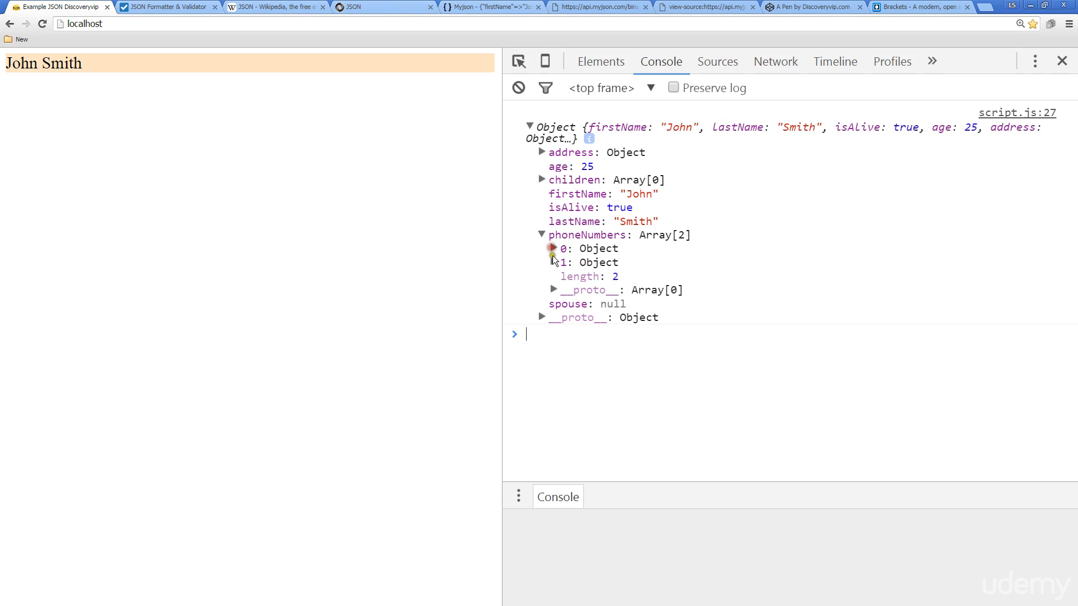
pyautogui.click(554, 262)
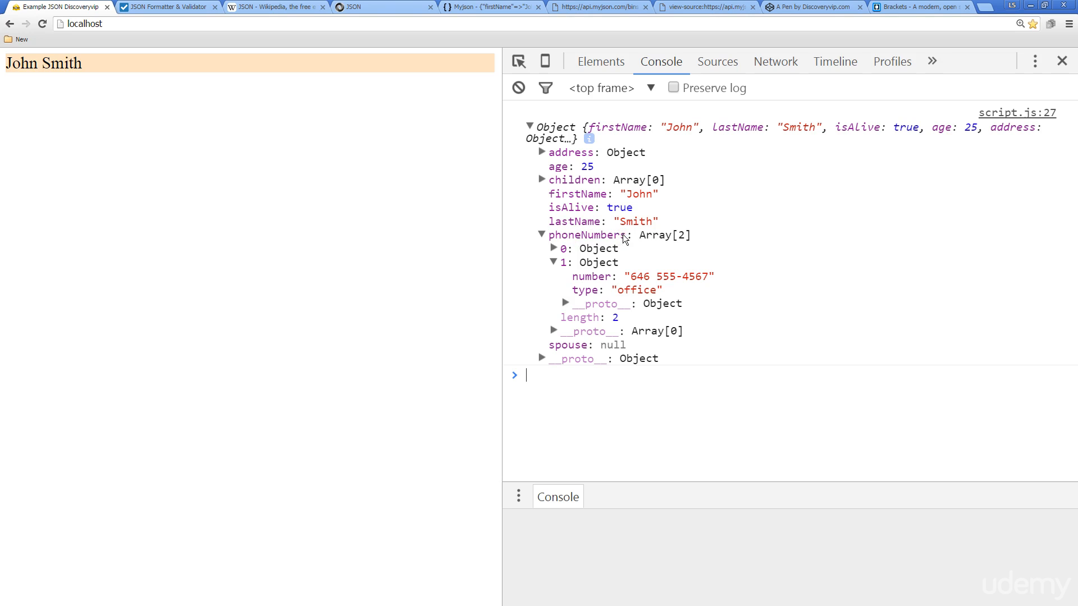
pyautogui.moveTo(564, 275)
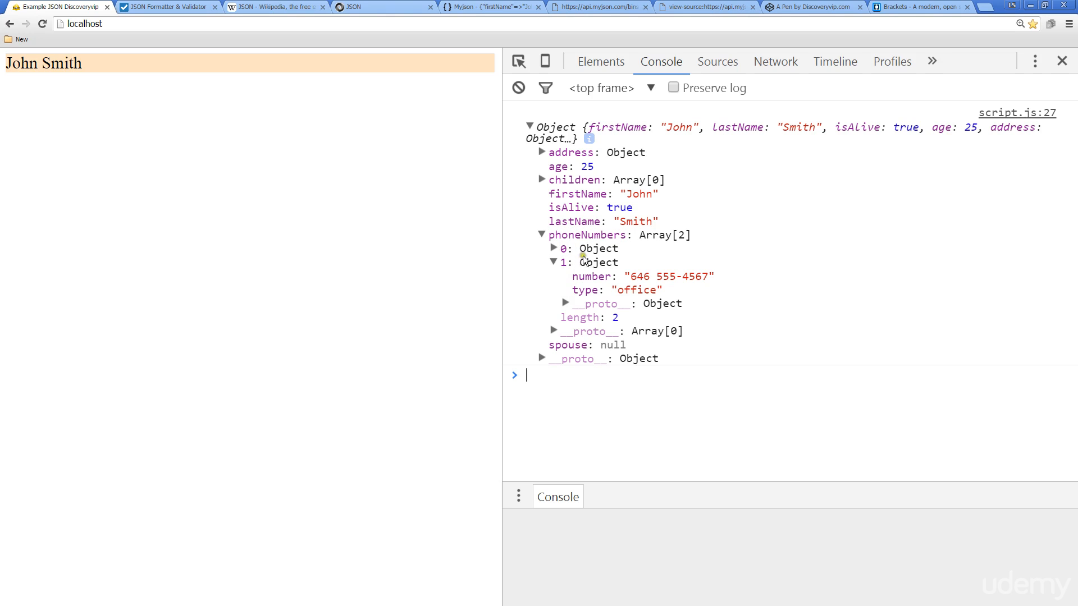
pyautogui.moveTo(580, 302)
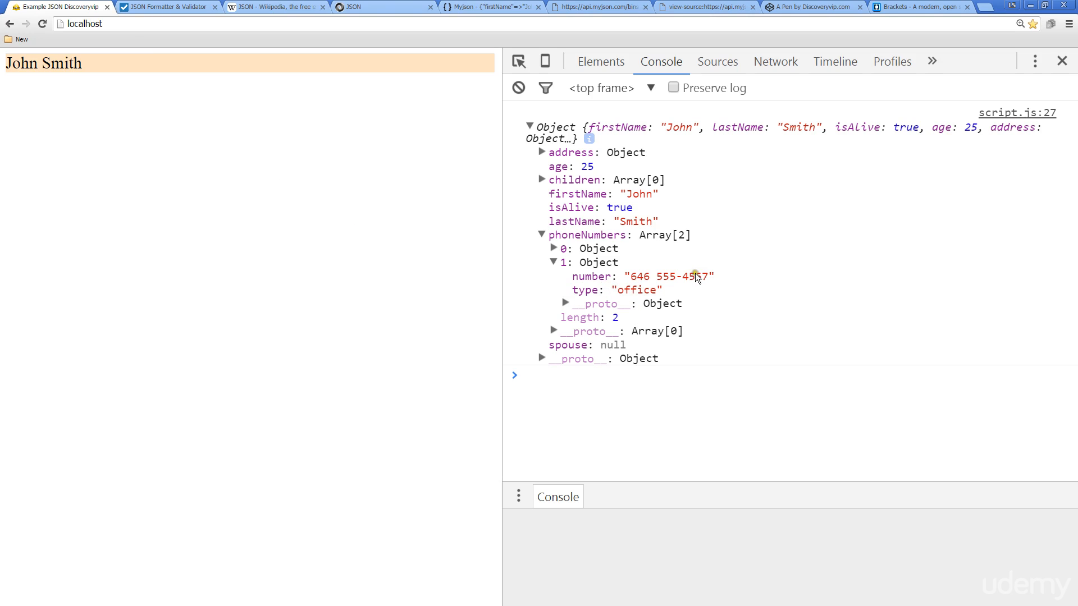
pyautogui.moveTo(696, 277)
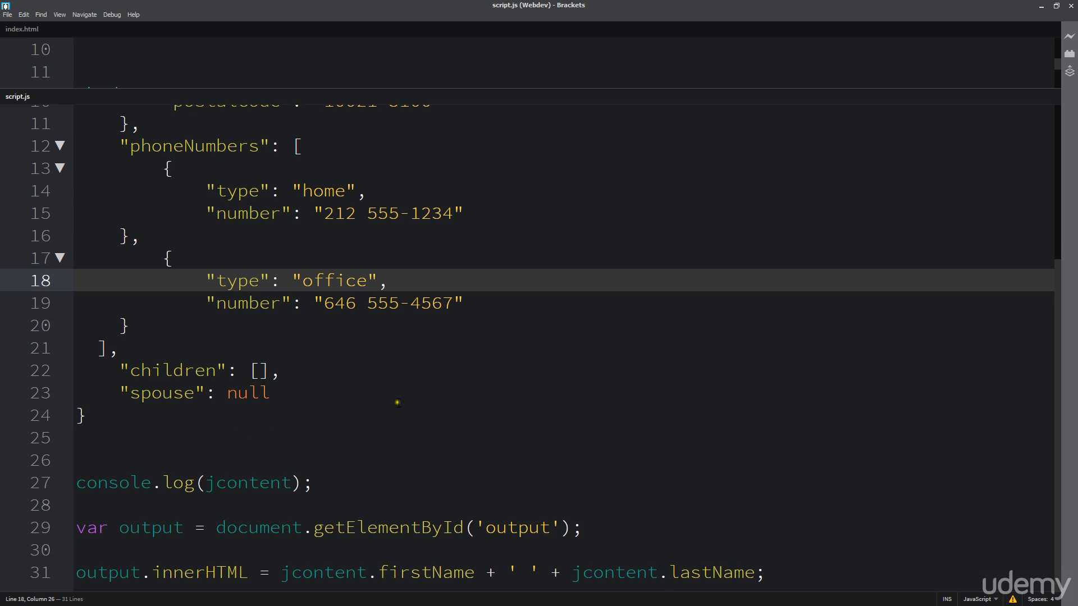
pyautogui.moveTo(718, 538)
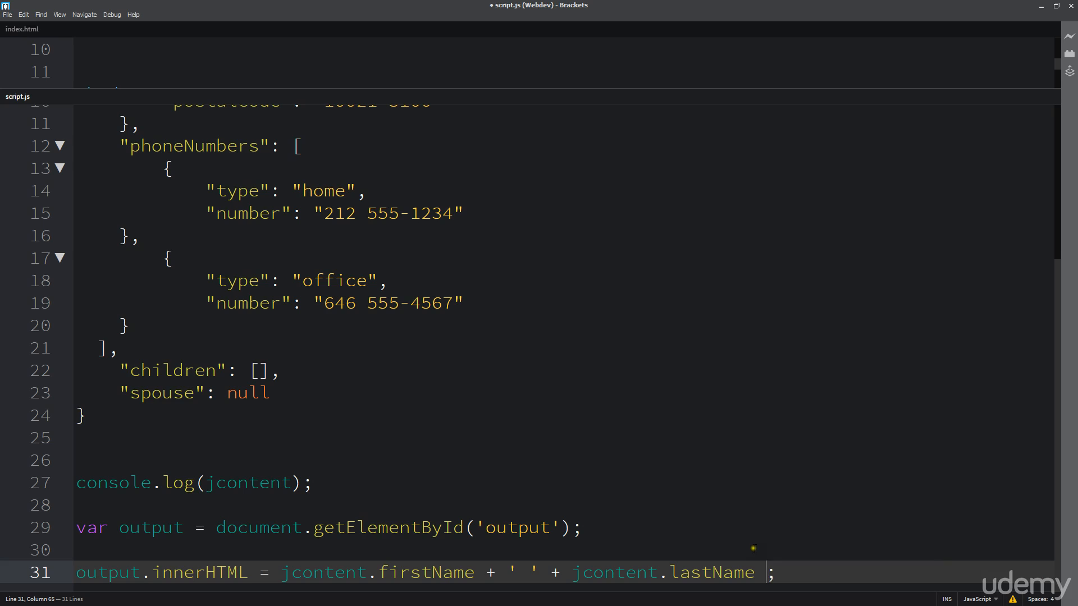
# Step: Append + ' ' + jcontent.lastName; to the output.innerHTML statement on line 31
pyautogui.write("+ ' ' + jcontent.lastName;")
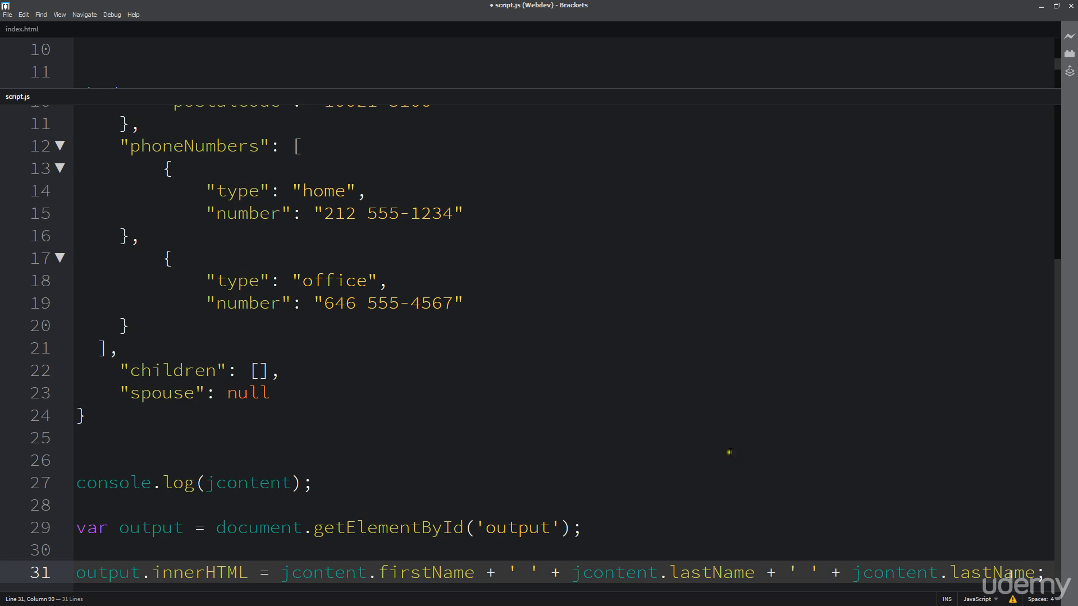
pyautogui.moveTo(553, 435)
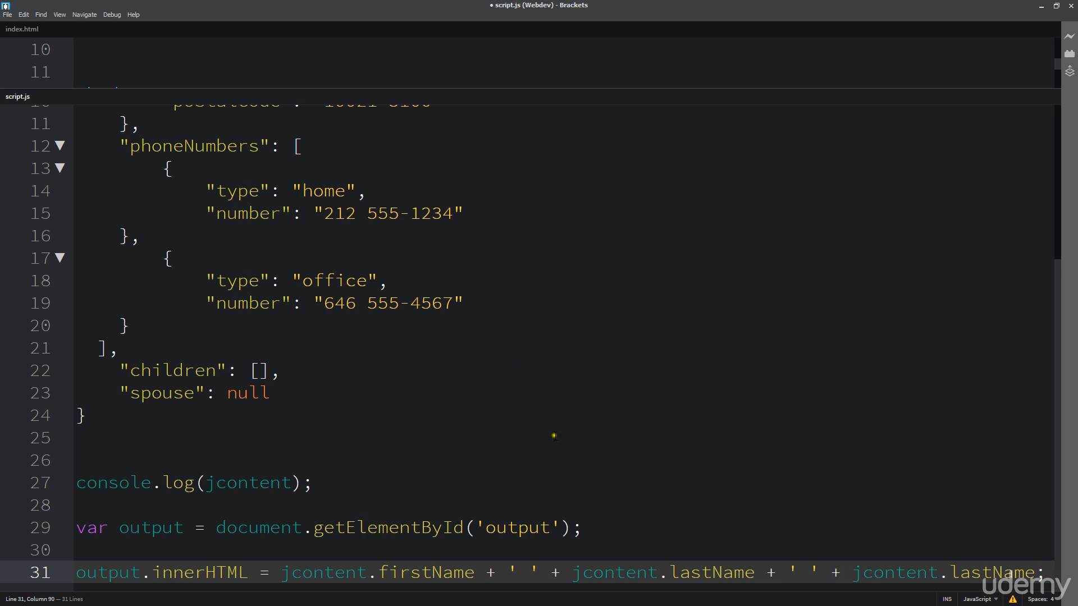
pyautogui.moveTo(820, 464)
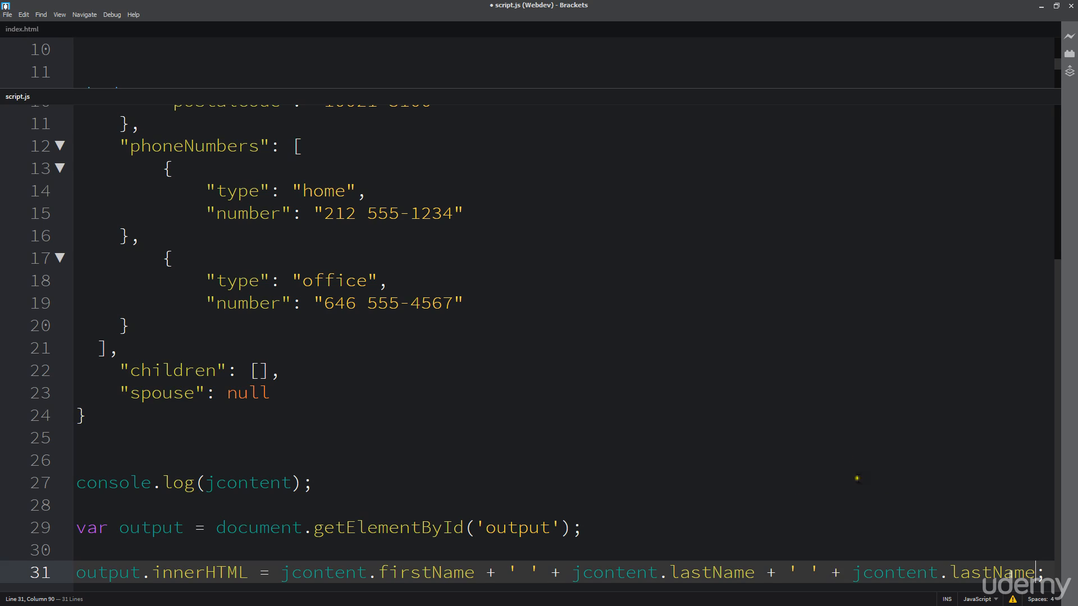
pyautogui.click(76, 550)
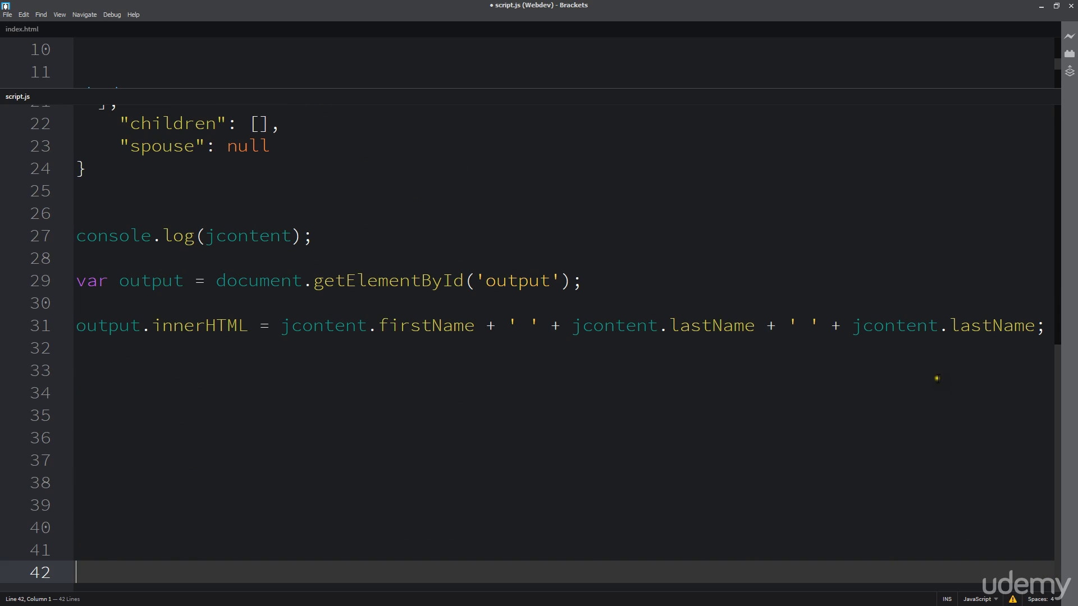
pyautogui.click(940, 325)
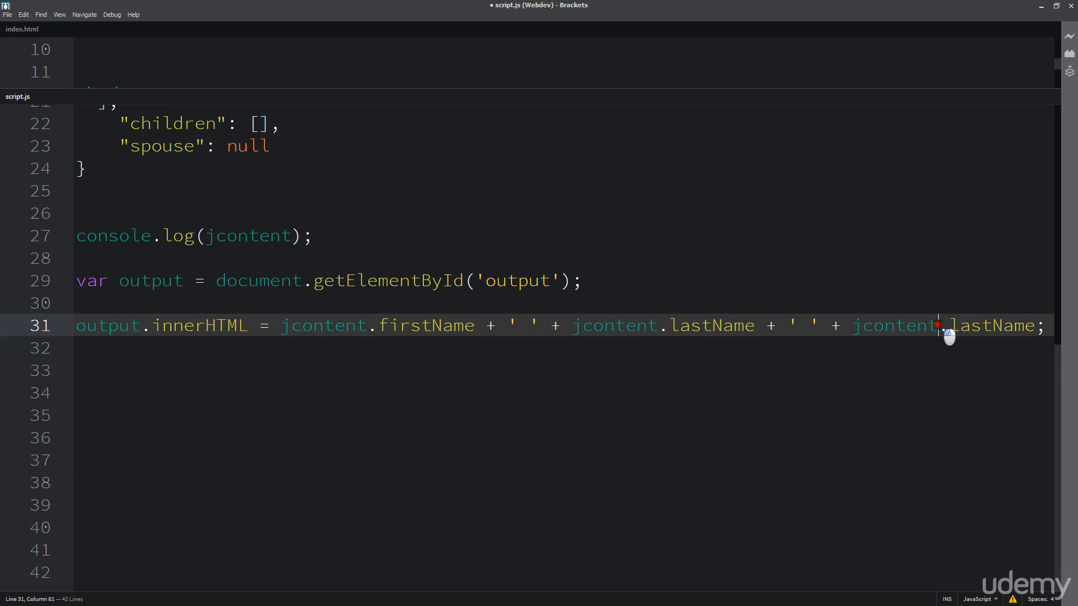
pyautogui.moveTo(933, 348)
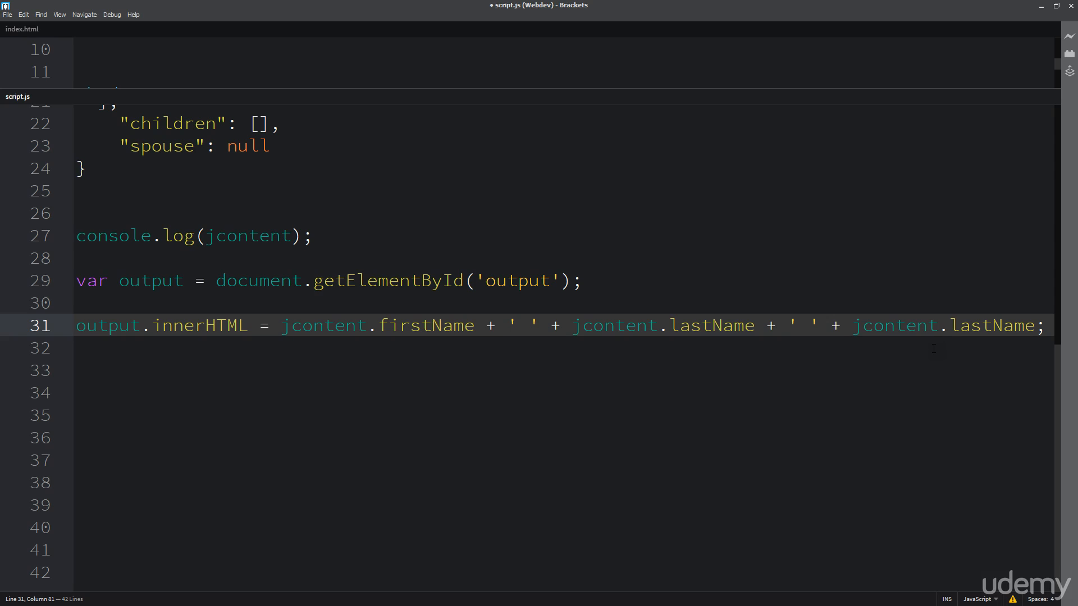
pyautogui.click(937, 326)
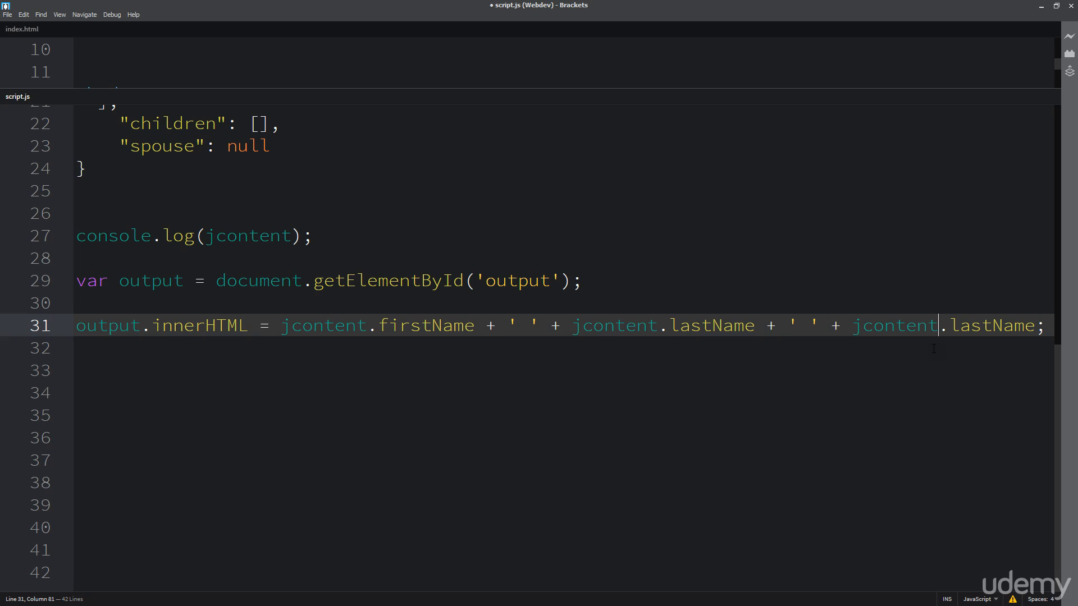
pyautogui.scroll(3)
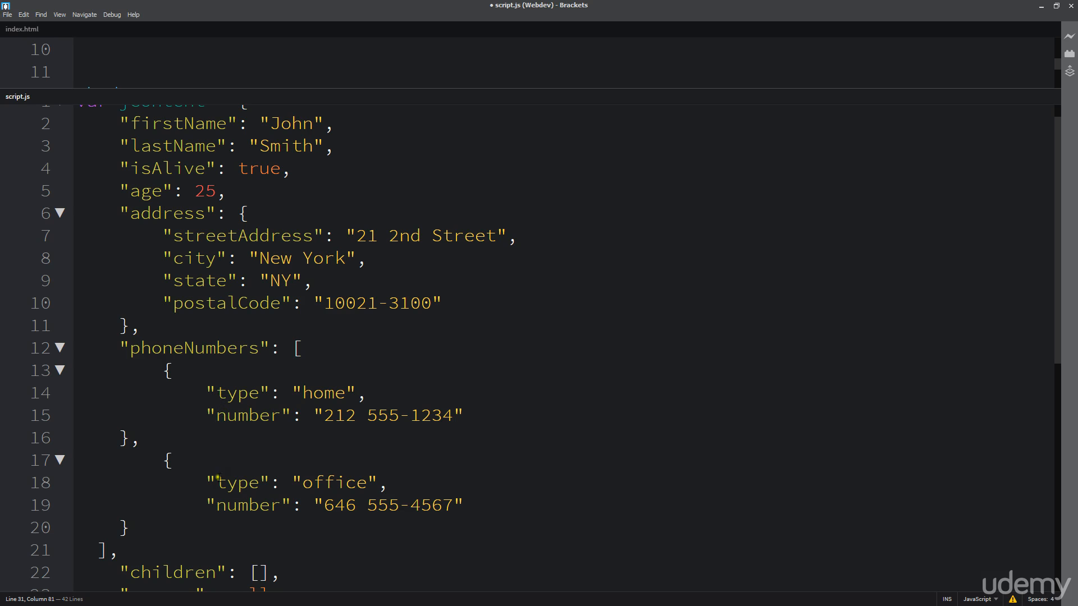
# Step: Replace the trailing lastName on line 31 with phoneNumbers, copied from the object's key
pyautogui.doubleClick(237, 483)
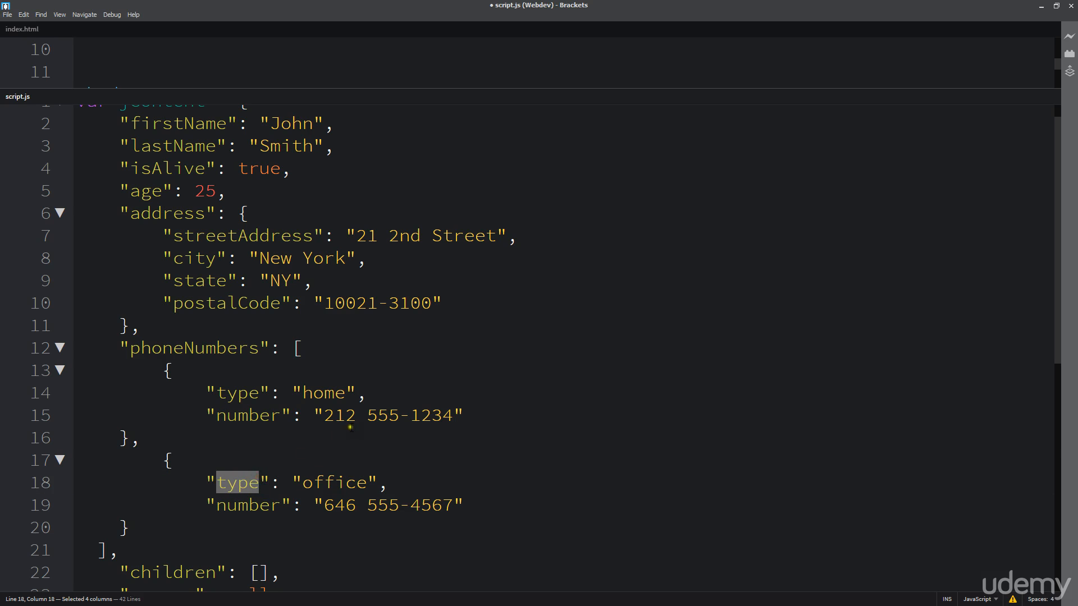
pyautogui.doubleClick(194, 179)
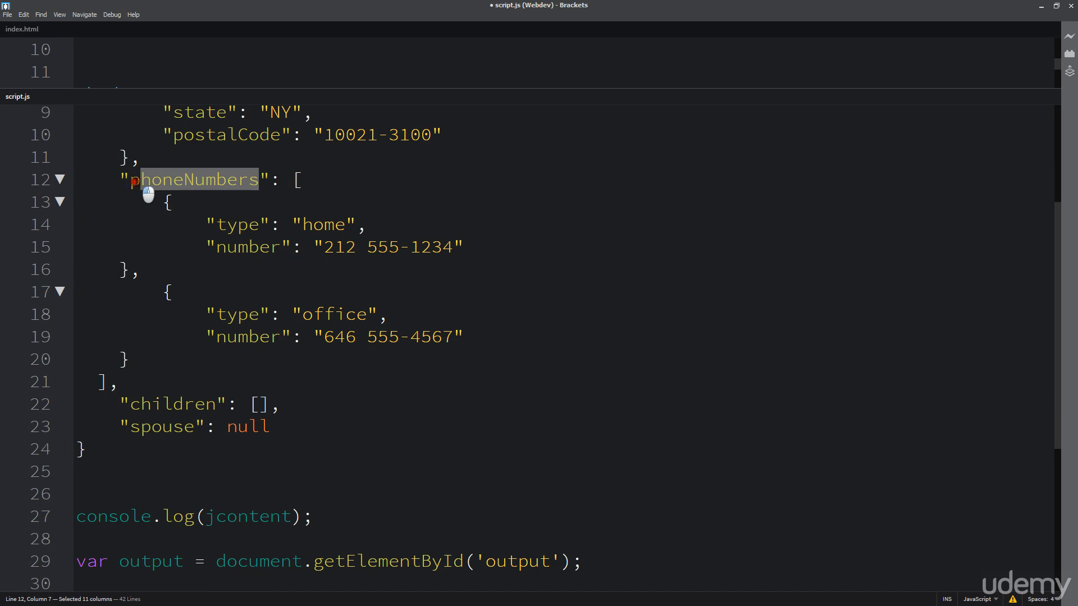
pyautogui.scroll(-3)
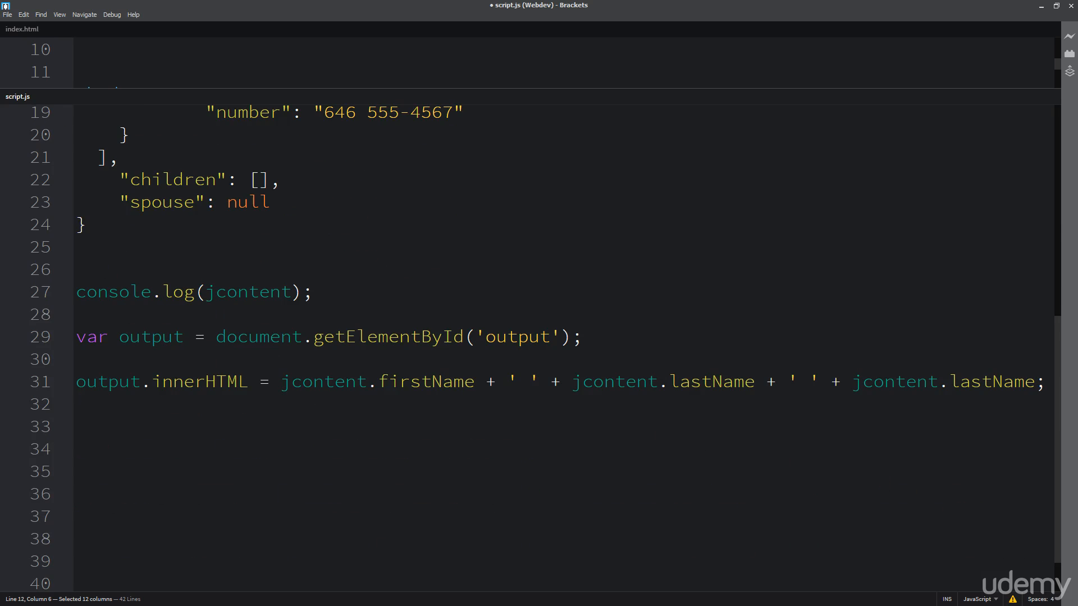
pyautogui.moveTo(933, 455)
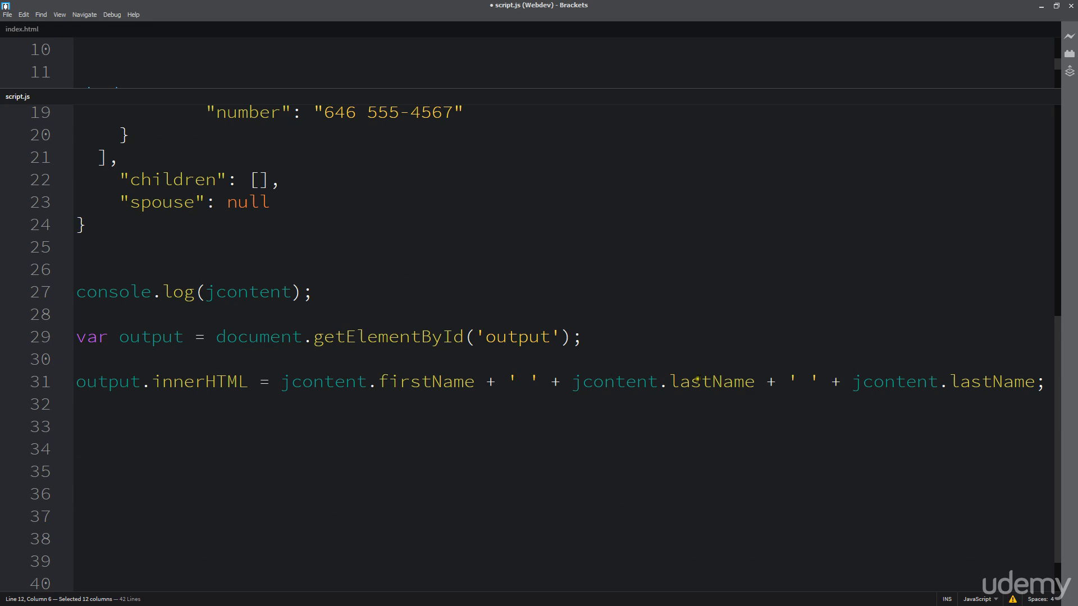
pyautogui.doubleClick(990, 382)
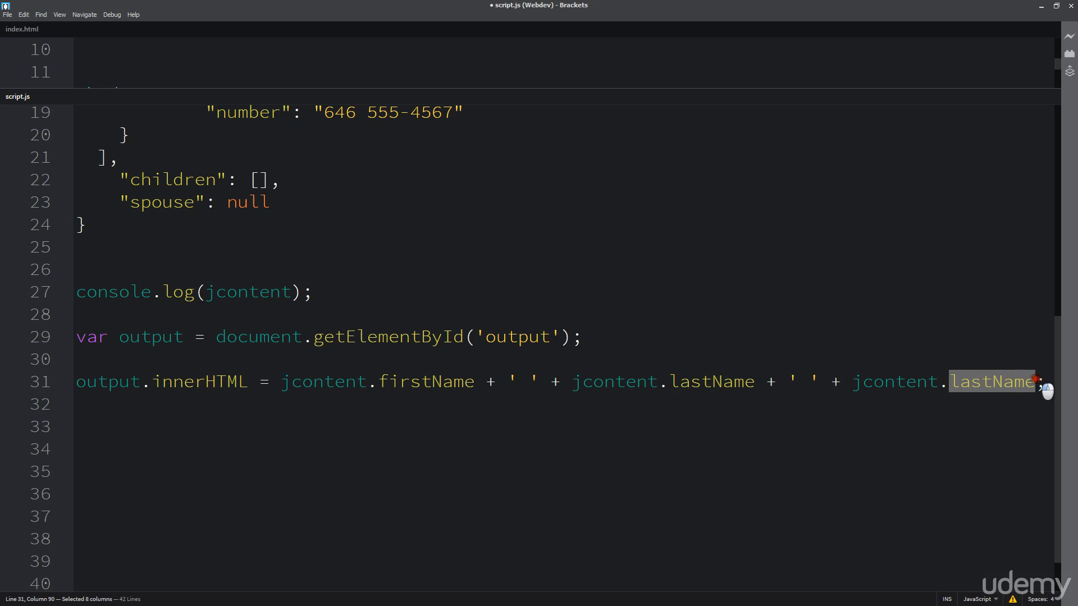
pyautogui.write('phoneNumbers')
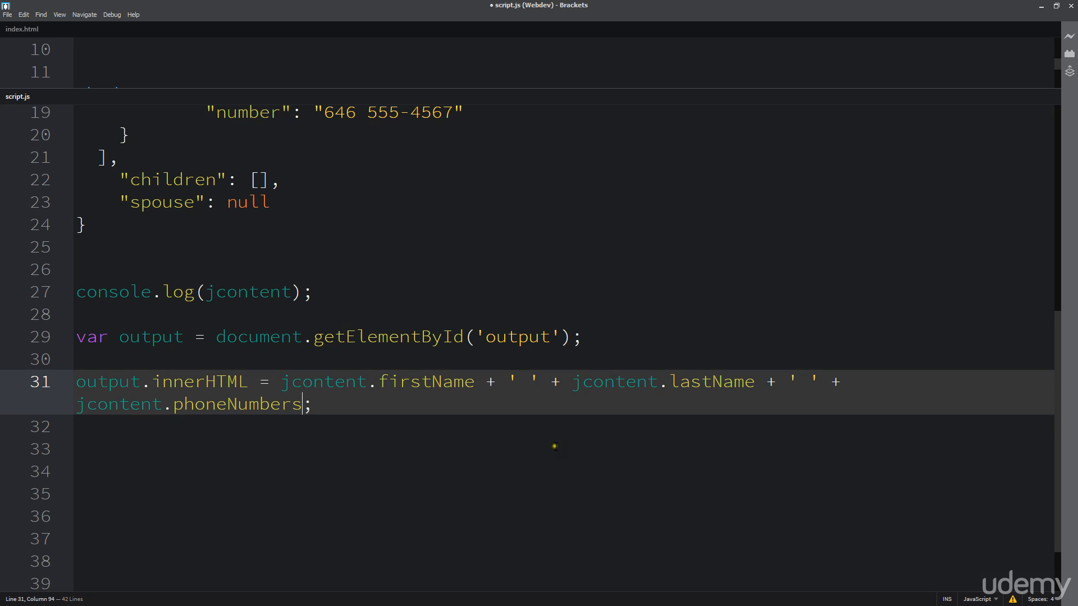
# Step: Append .type so line 31 ends with jcontent.phoneNumbers.type, and save the script
pyautogui.scroll(3)
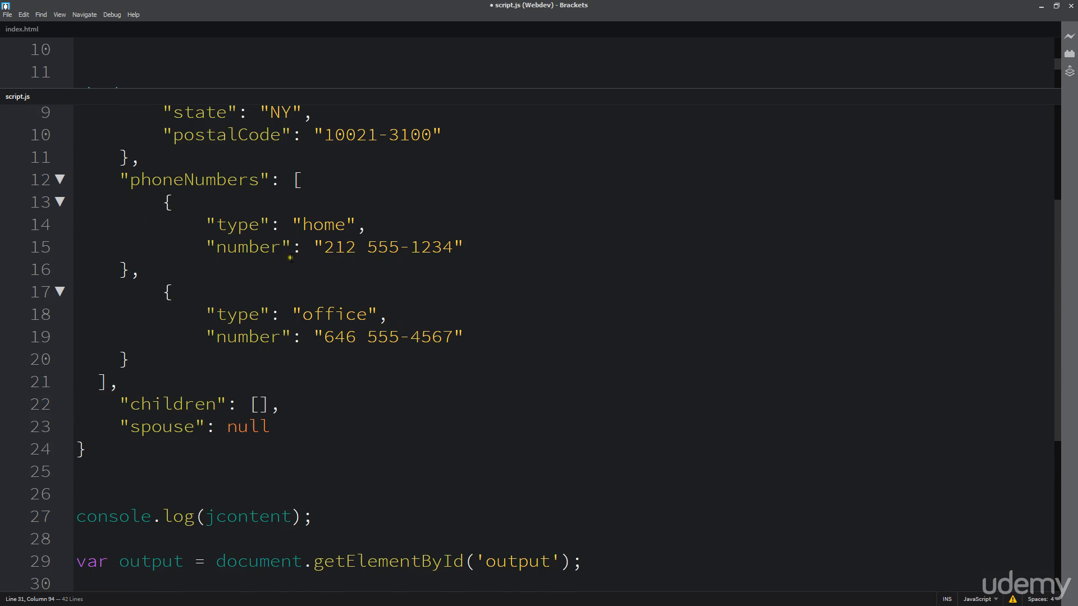
pyautogui.scroll(-3)
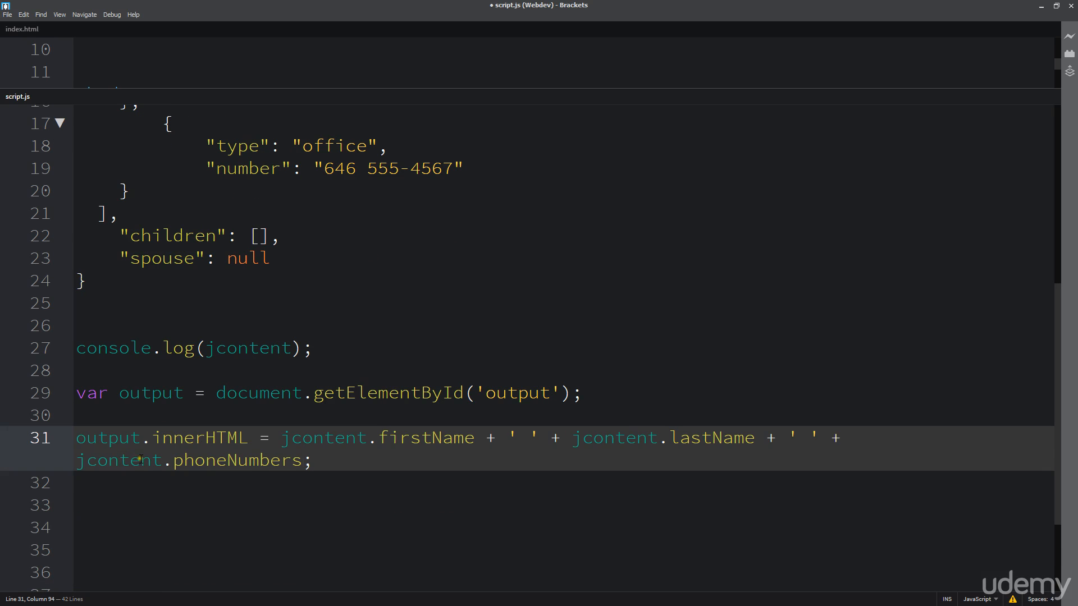
pyautogui.scroll(3)
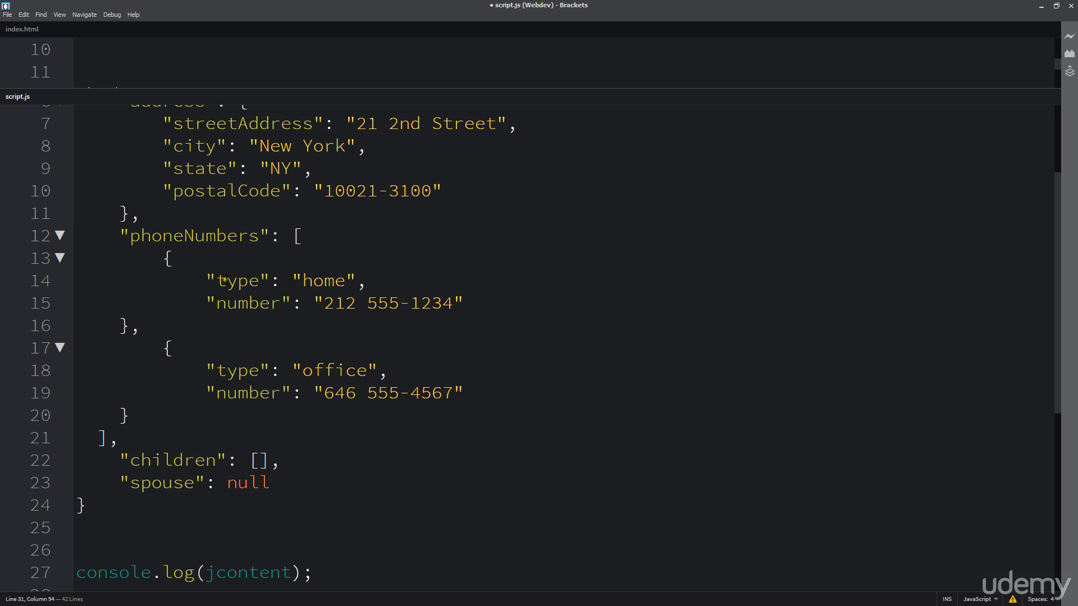
pyautogui.scroll(-3)
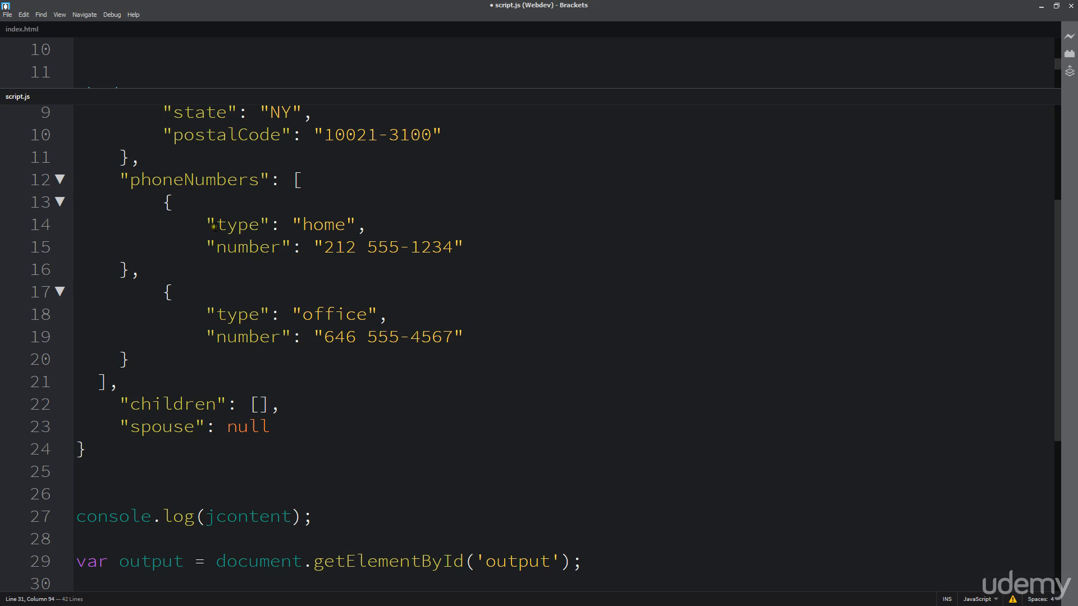
pyautogui.doubleClick(237, 314)
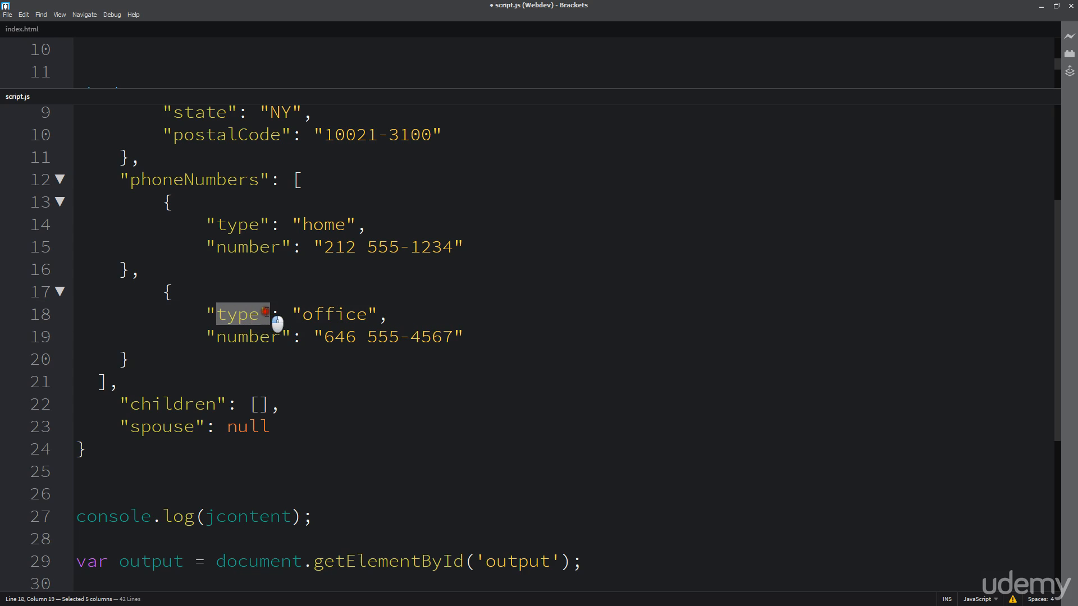
pyautogui.scroll(-3)
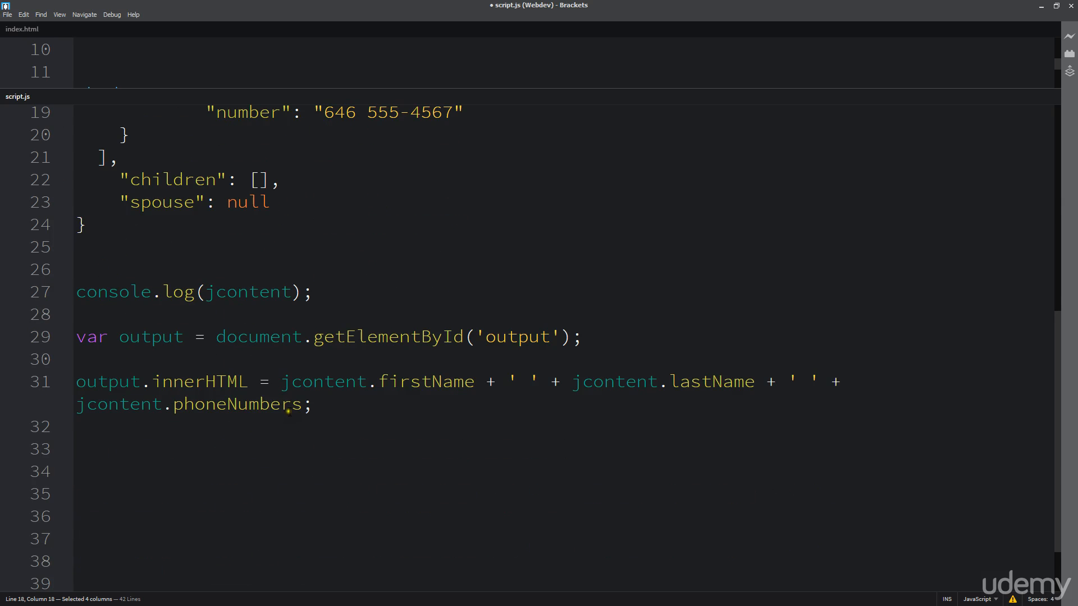
pyautogui.write('.type')
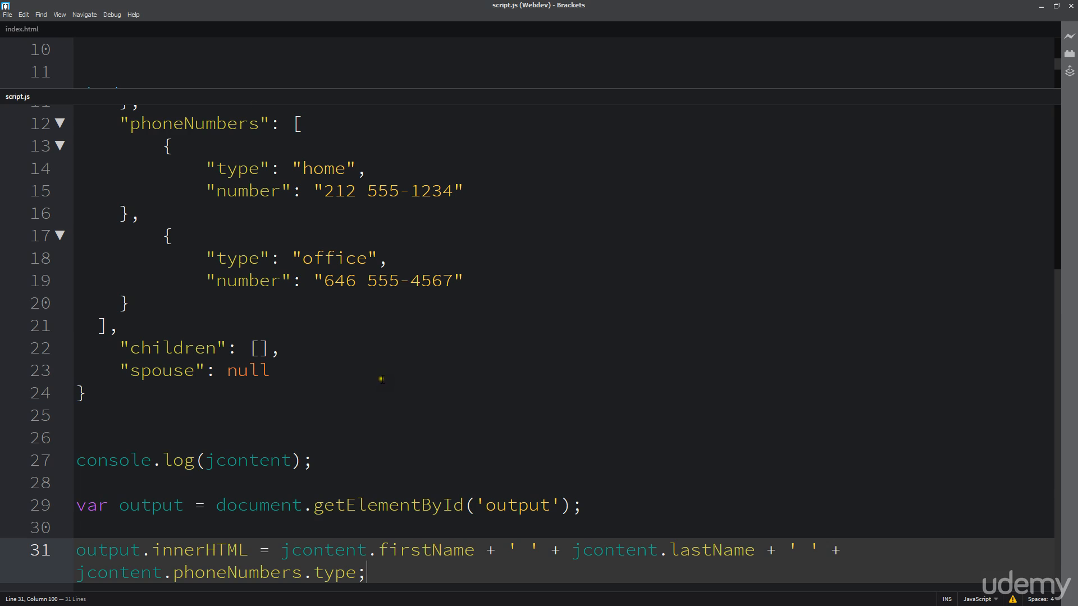
pyautogui.moveTo(362, 345)
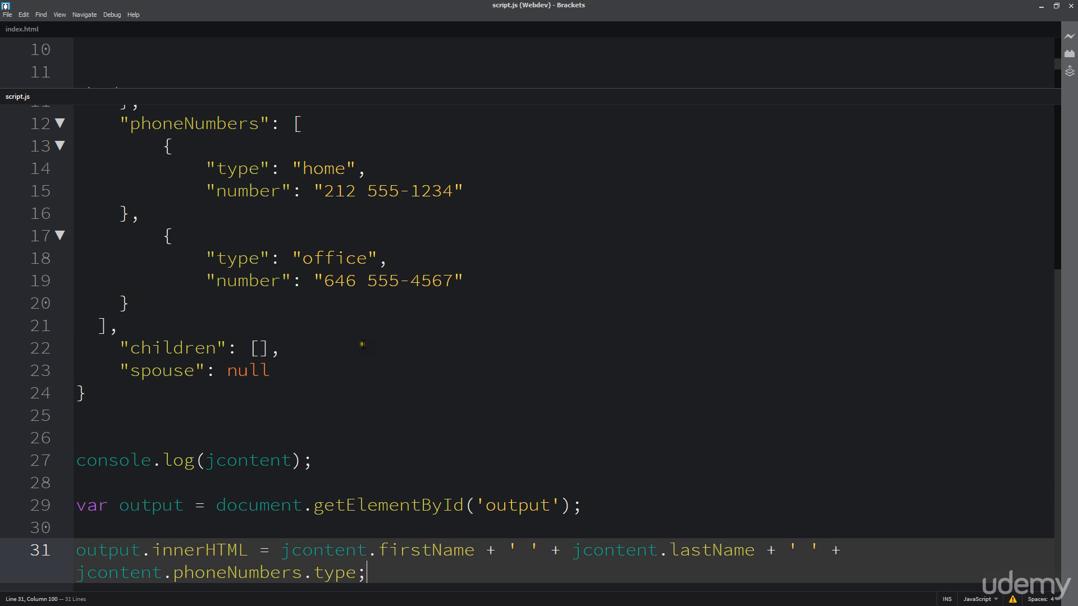
pyautogui.moveTo(320, 169)
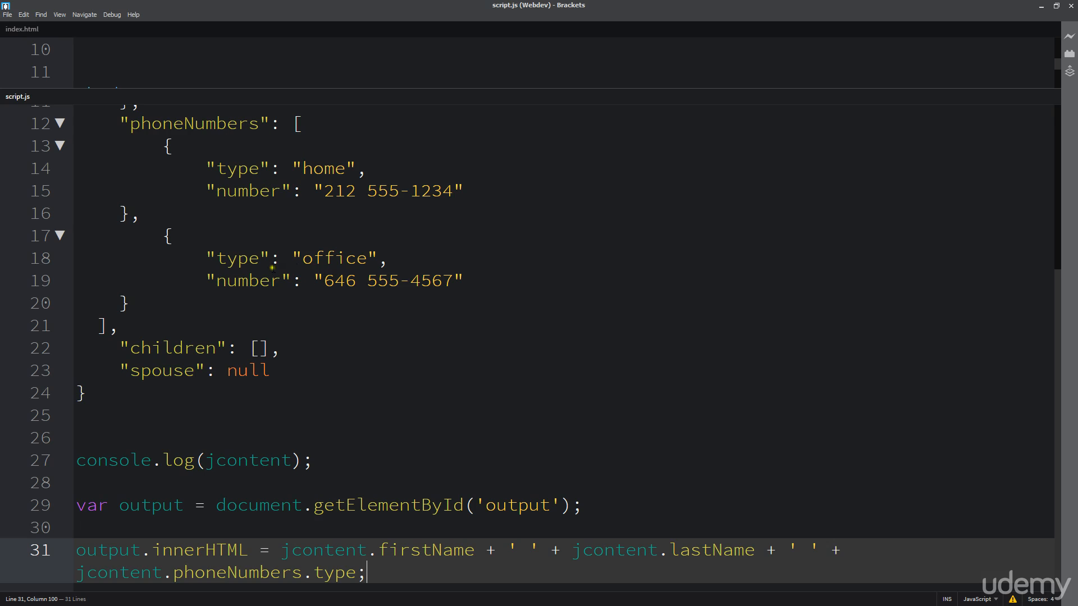
pyautogui.moveTo(467, 295)
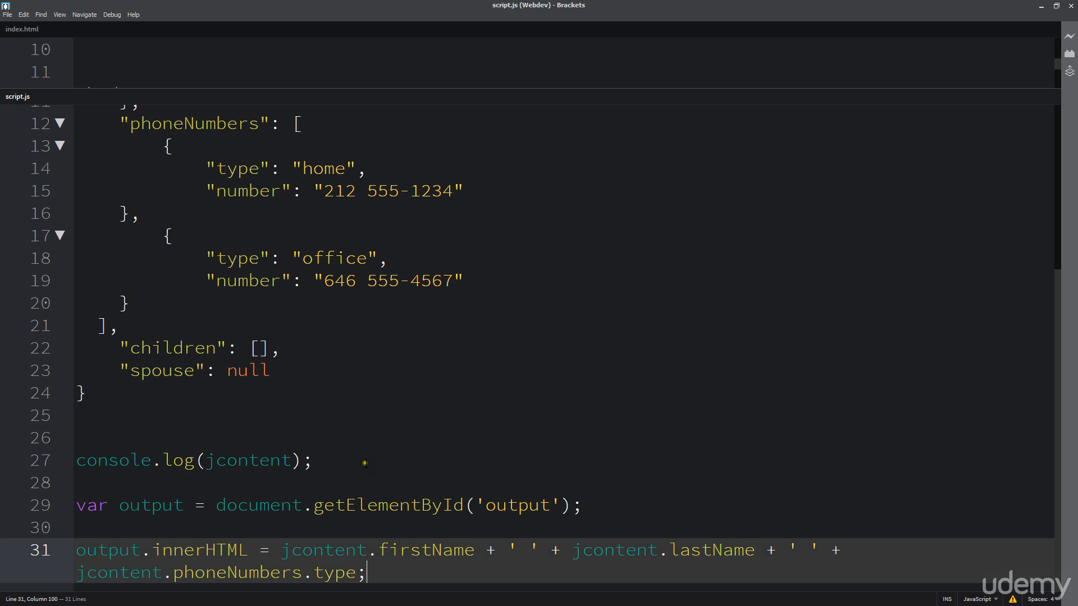
# Step: Write console.log(jcontent.phoneNumbers.type); on line 28 and save script.js
pyautogui.doubleClick(331, 571)
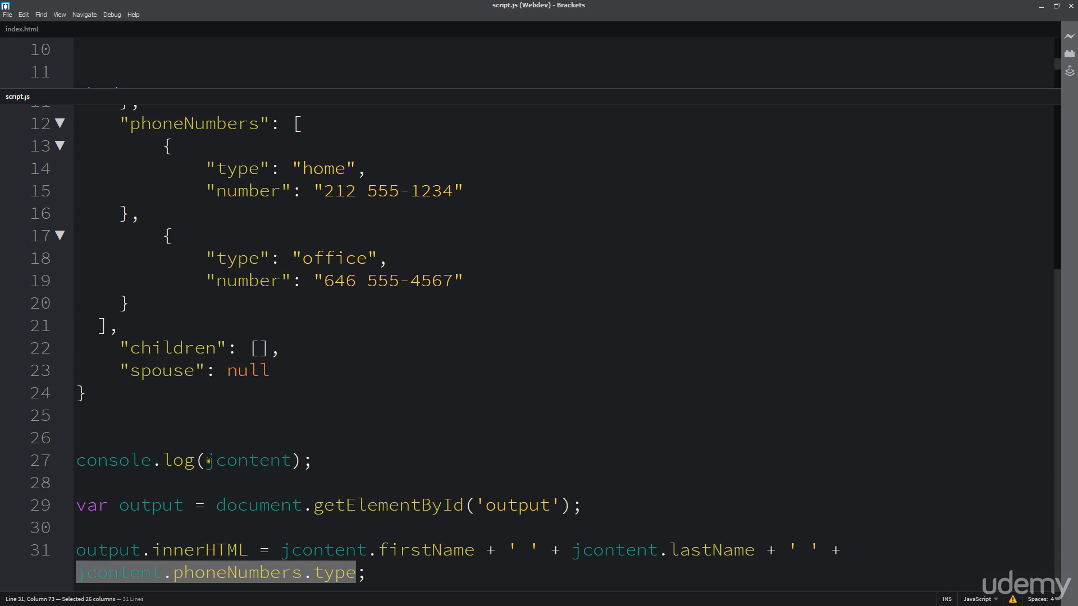
pyautogui.write('c')
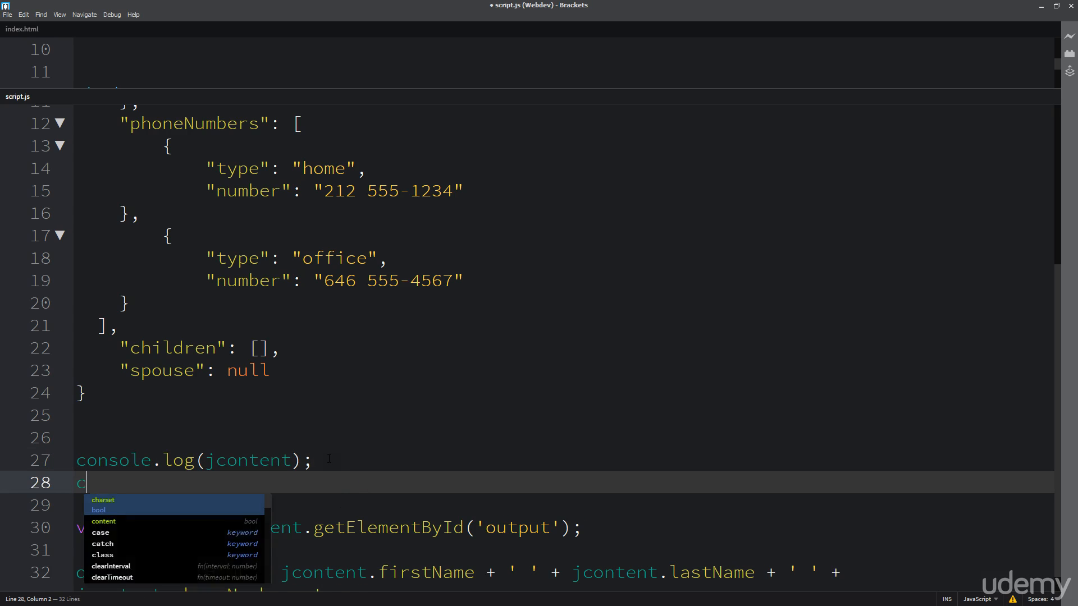
pyautogui.write('onsol')
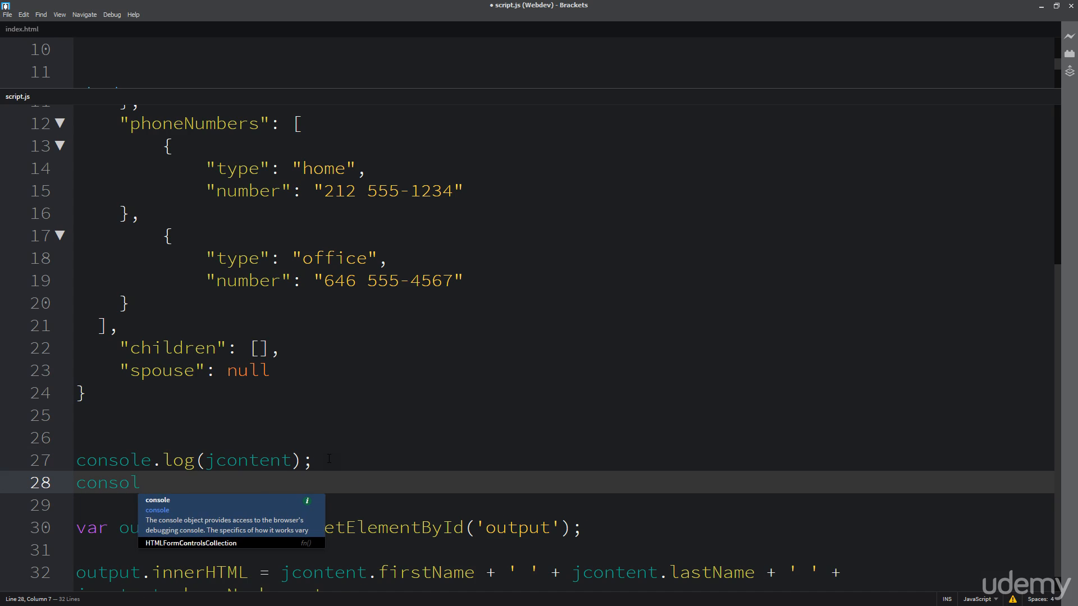
pyautogui.write('.log')
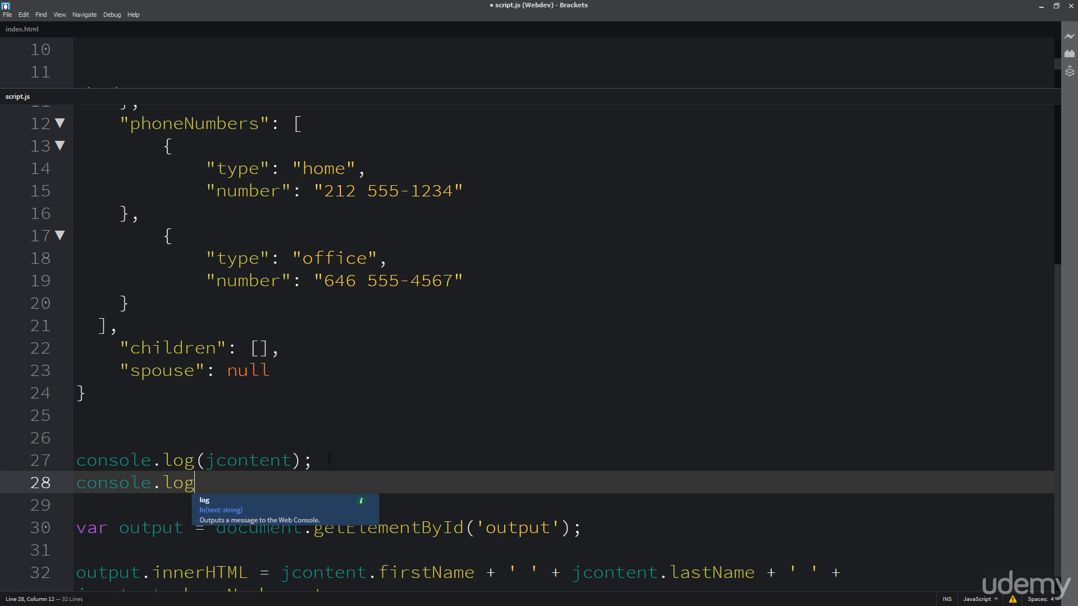
pyautogui.write('(jcontent.phoneNumbers.type);')
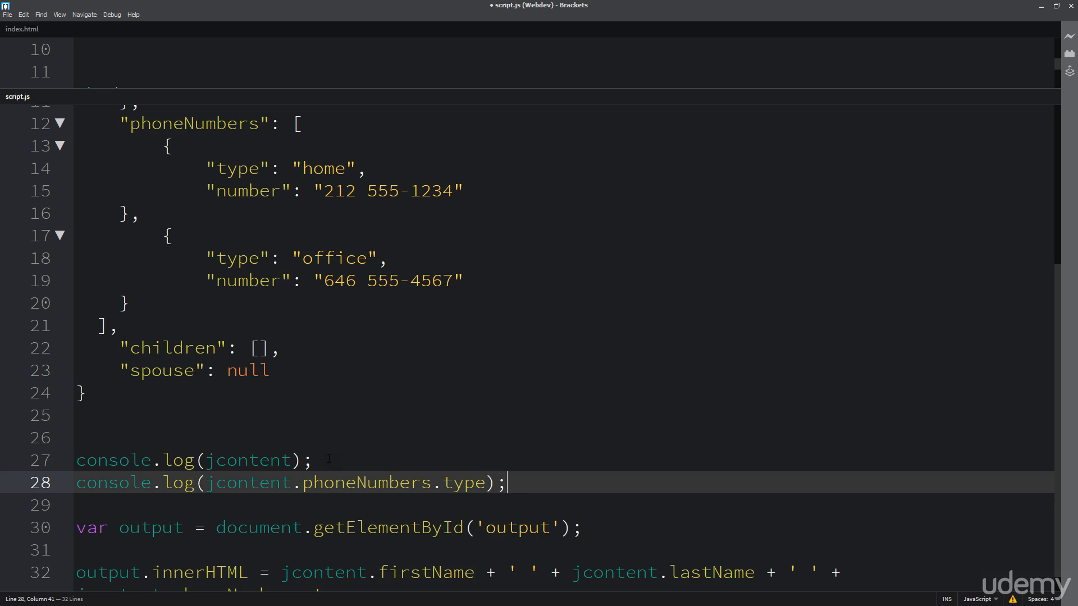
pyautogui.press('ctrl+s')
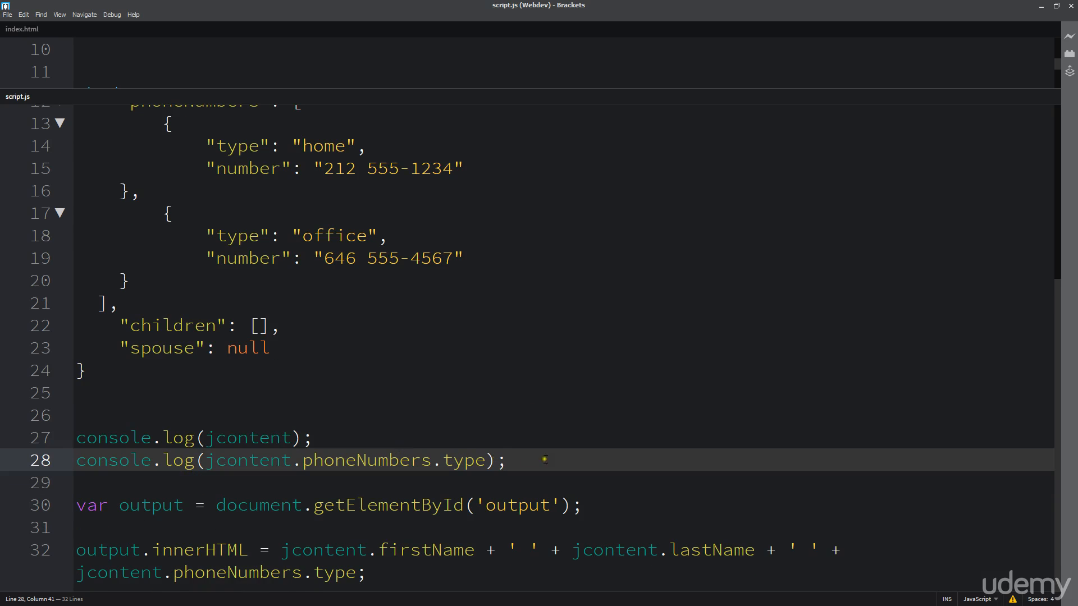
# Step: Insert [1] after phoneNumbers in the log line and reload Chrome so the console prints office
pyautogui.click(59, 7)
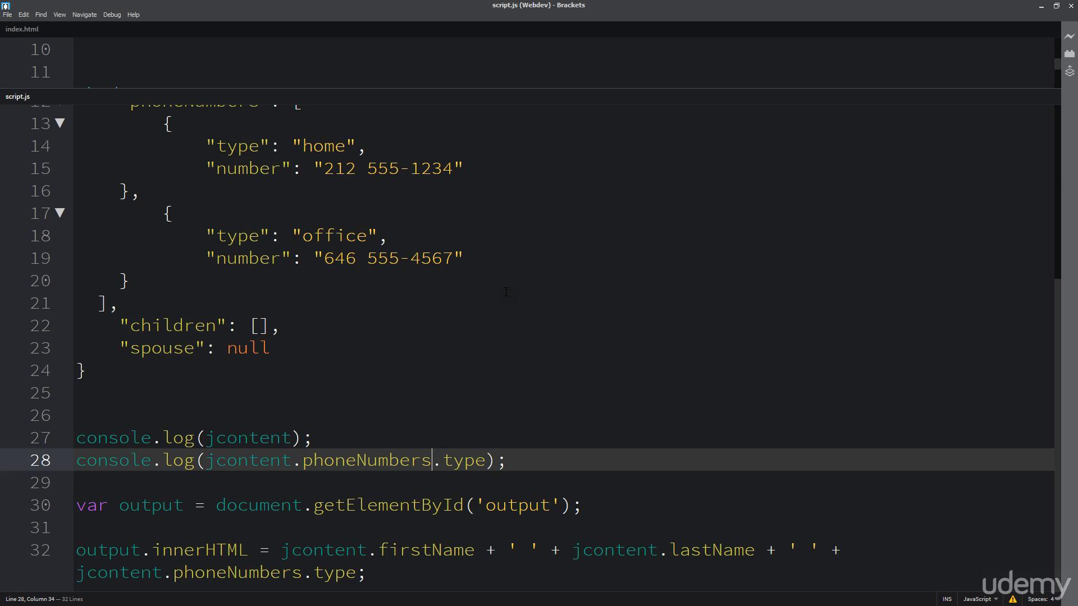
pyautogui.write('[1]')
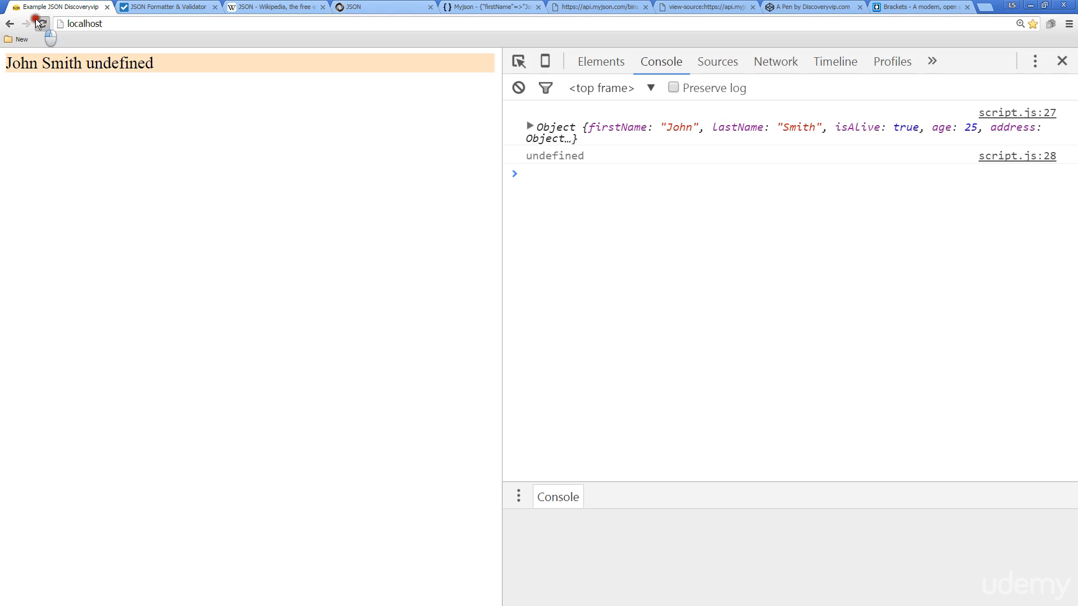
pyautogui.click(40, 22)
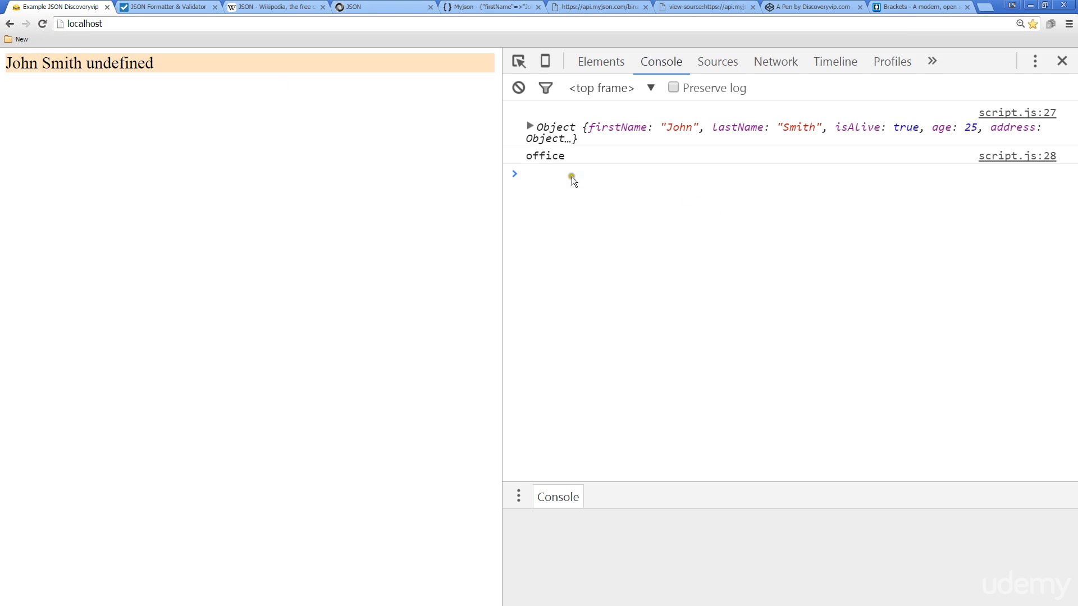
pyautogui.moveTo(727, 262)
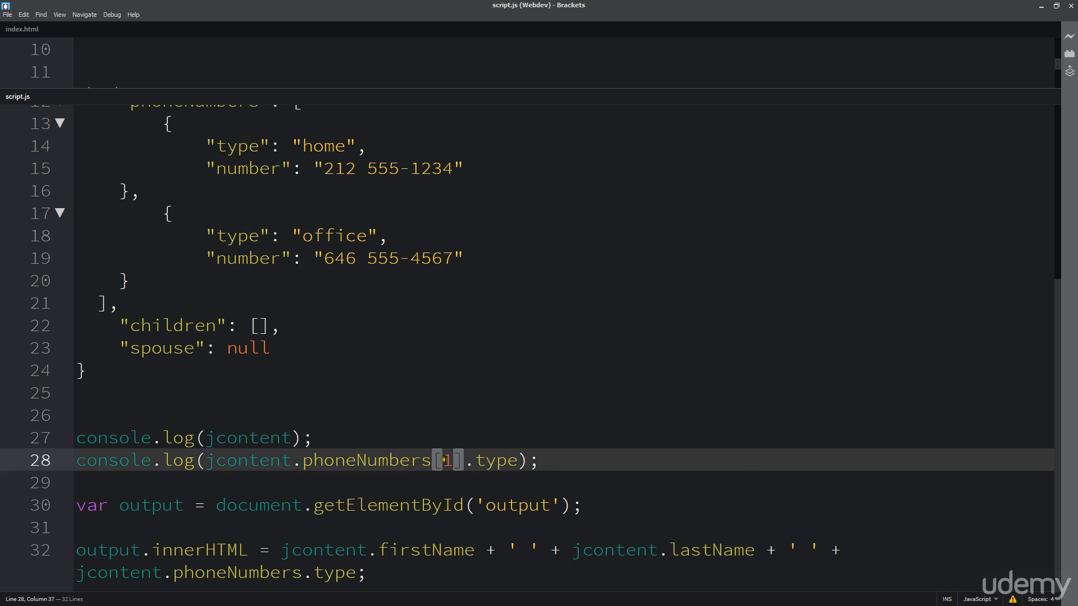
# Step: Edit line 28 to log jcontent.phoneNumbers[0].type and line 32 to append jcontent.phoneNumbers[1].type via innerHTML
pyautogui.write('0')
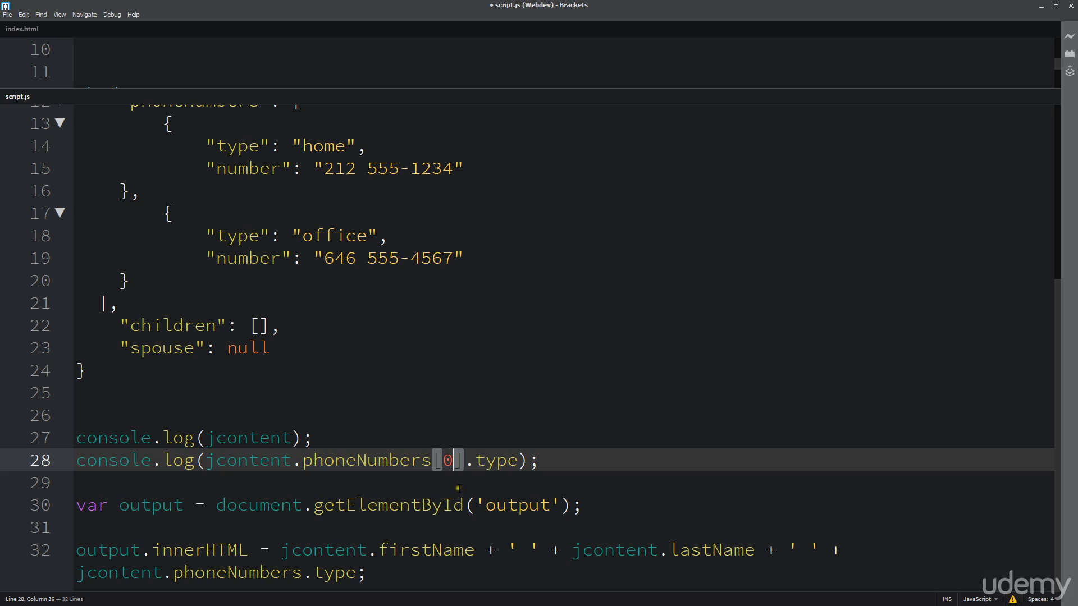
pyautogui.click(303, 461)
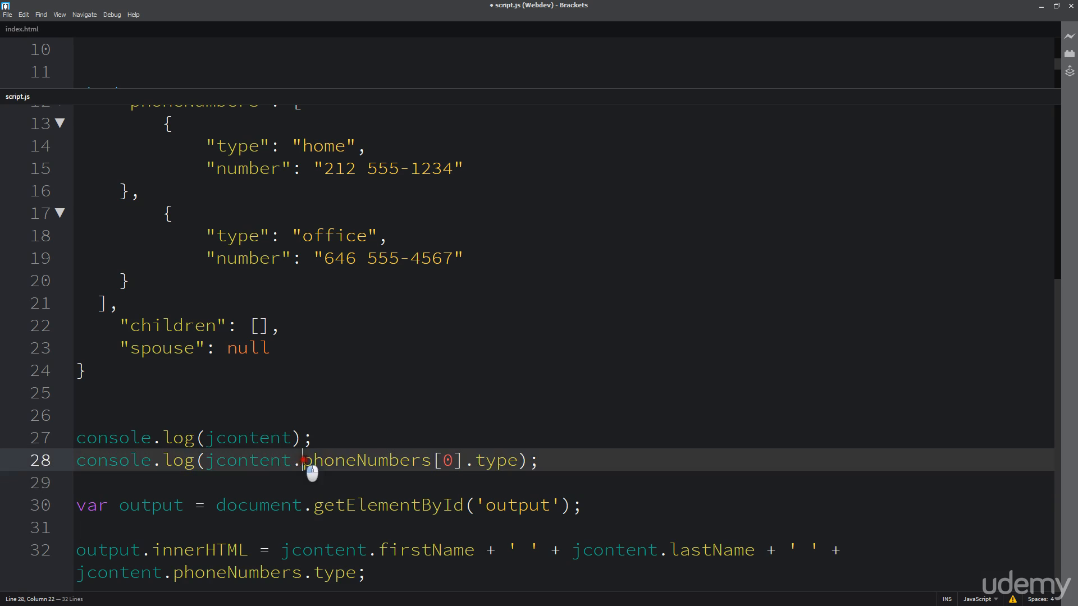
pyautogui.click(297, 571)
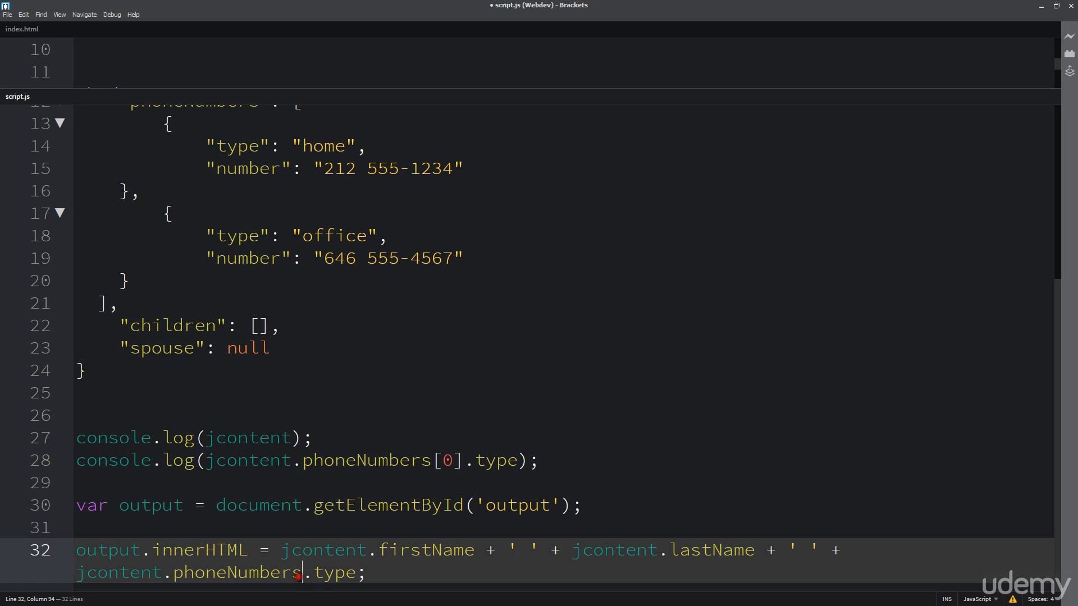
pyautogui.write('[0')
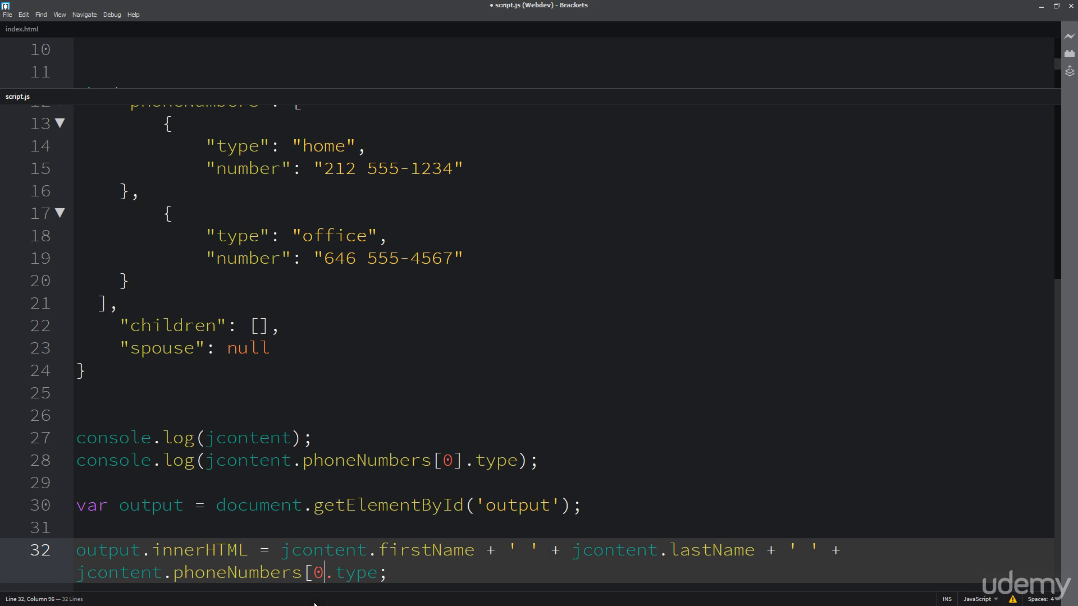
pyautogui.write('1')
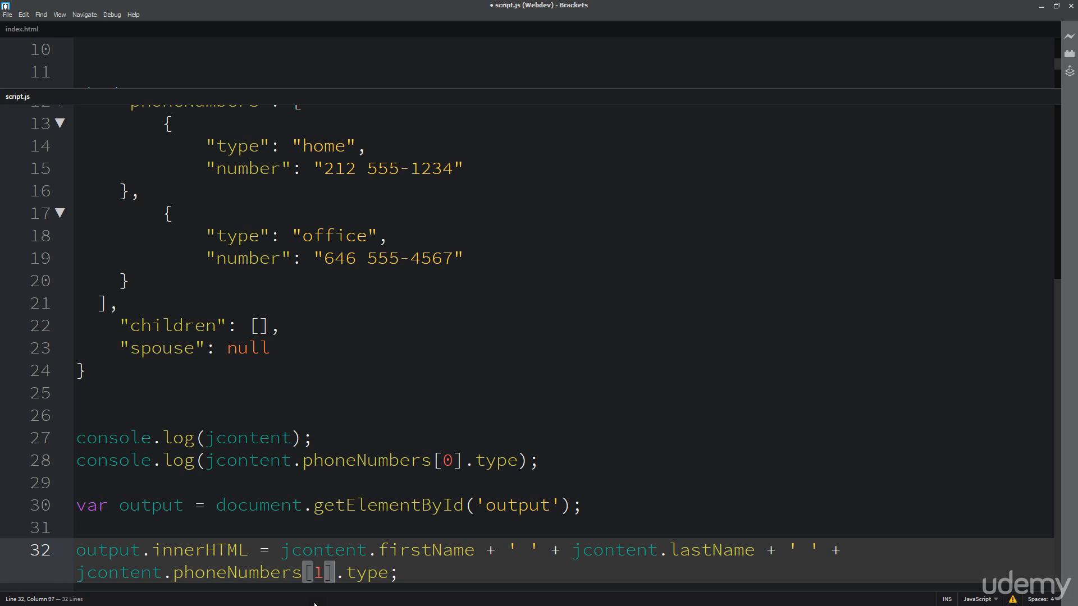
pyautogui.click(317, 259)
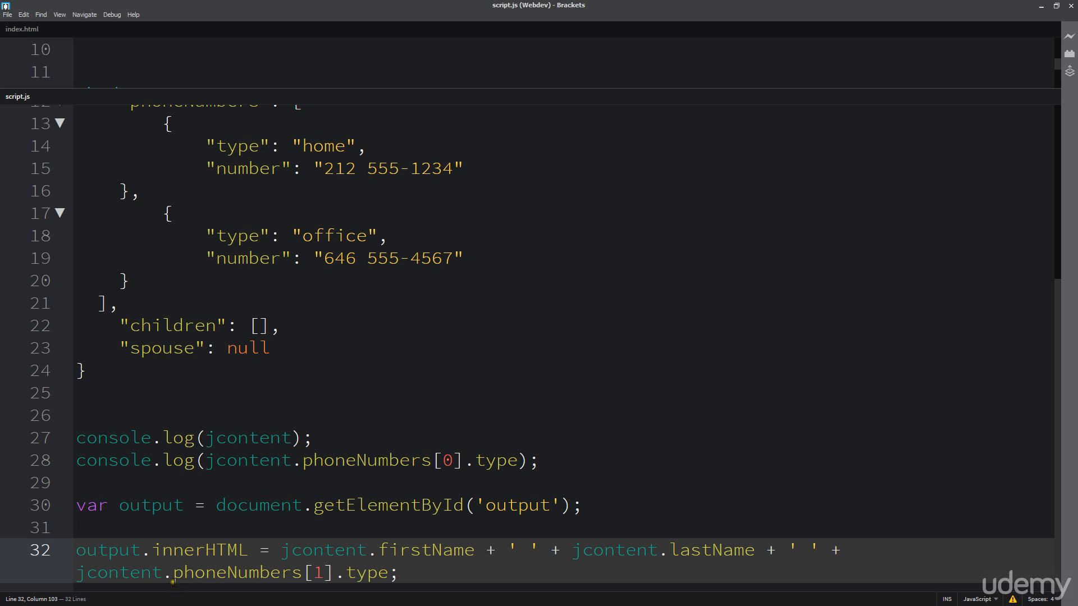
pyautogui.moveTo(375, 472)
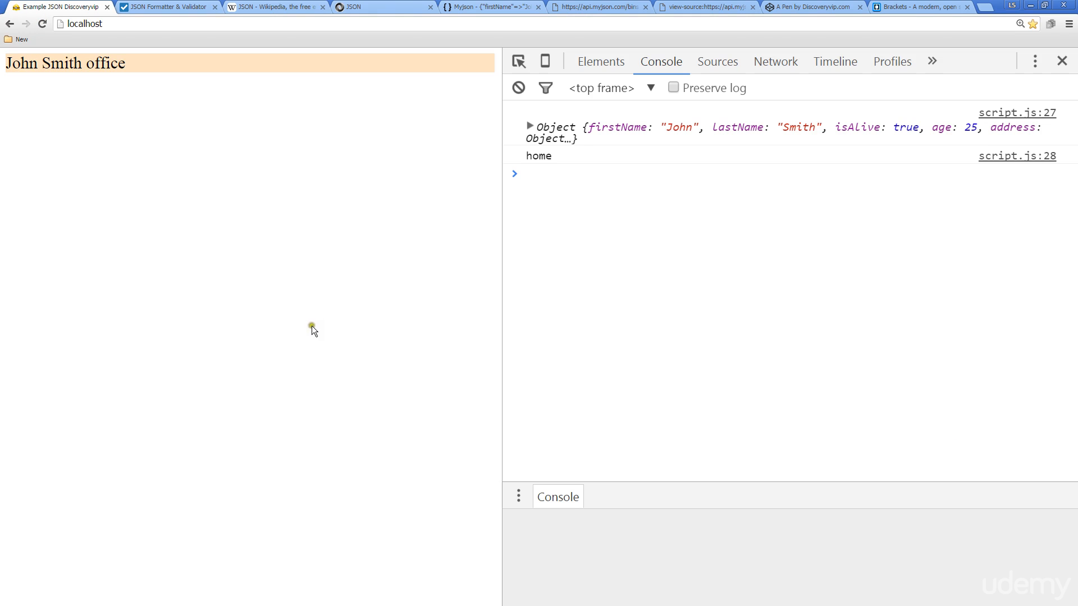
pyautogui.moveTo(99, 90)
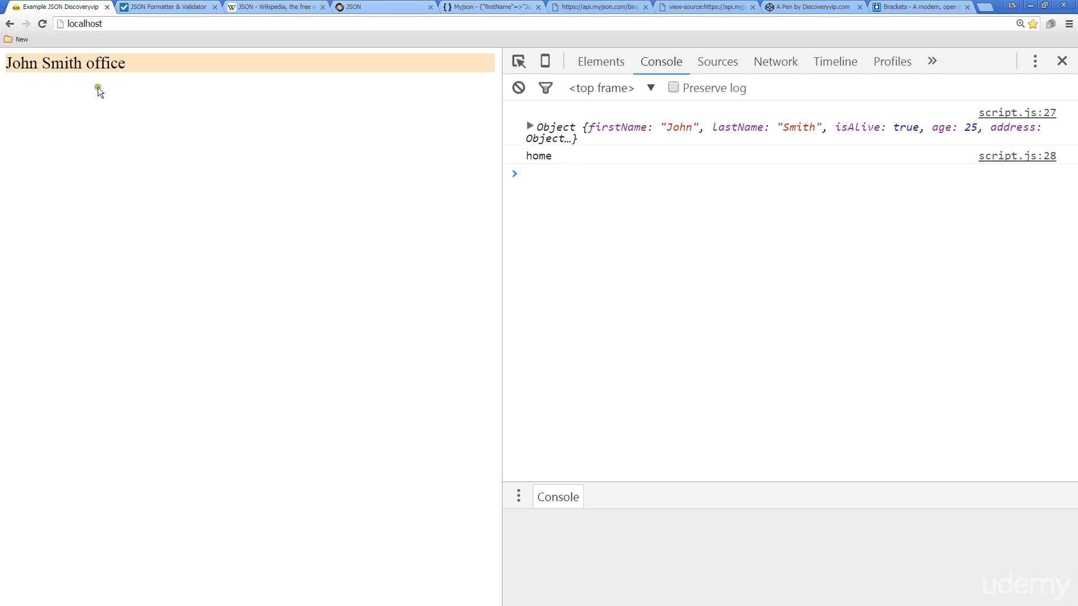
pyautogui.moveTo(121, 81)
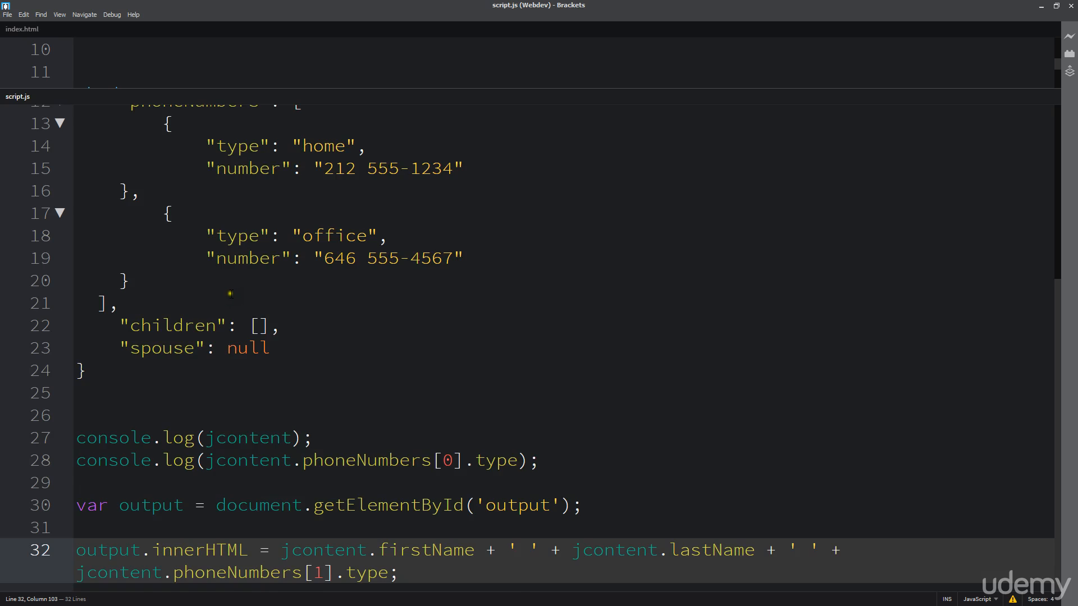
pyautogui.scroll(3)
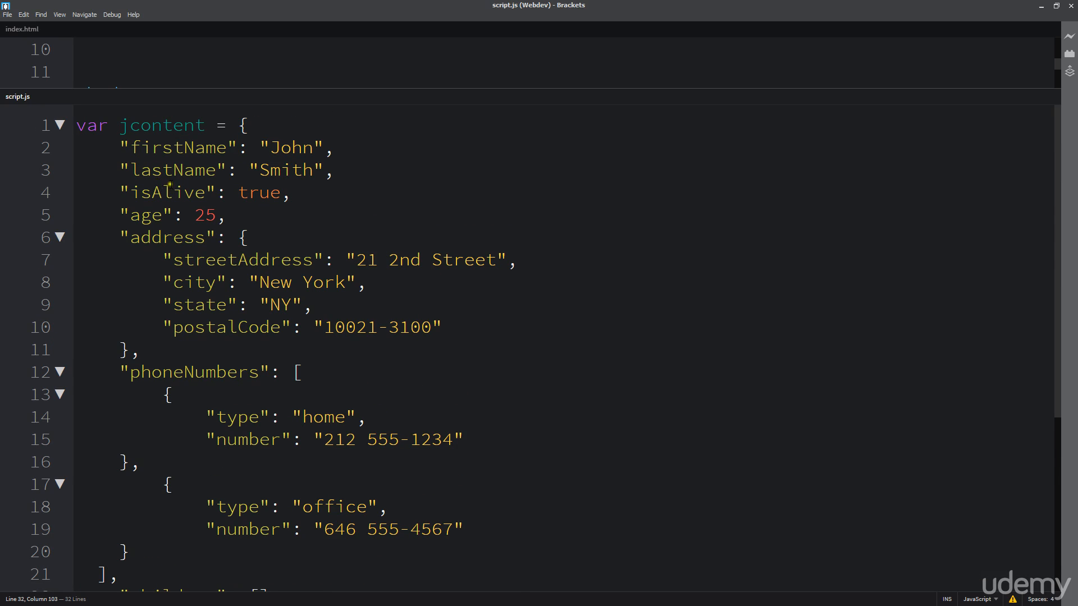
pyautogui.scroll(-3)
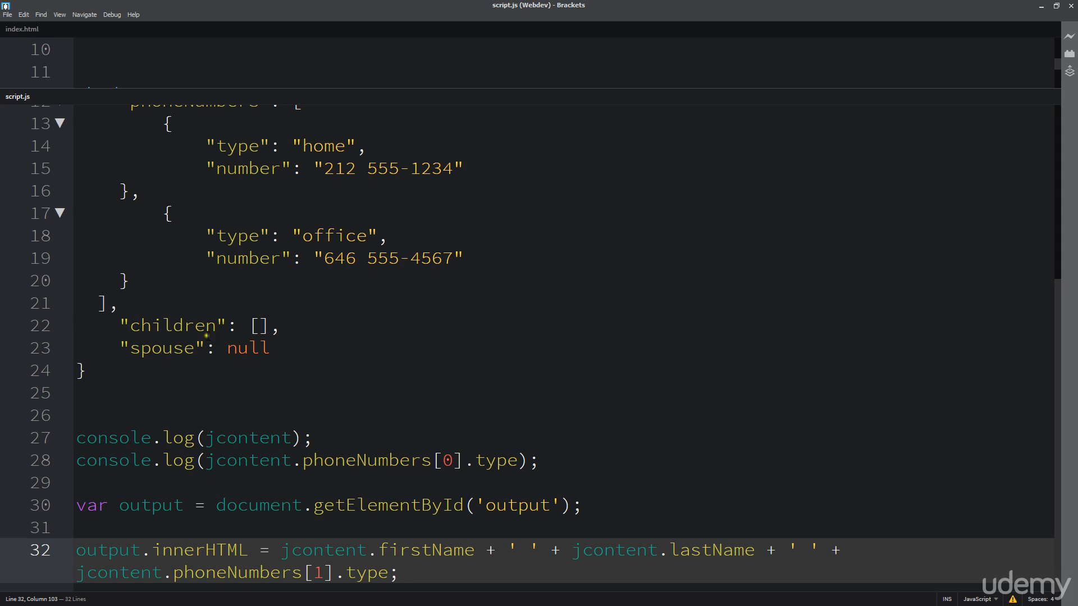
pyautogui.scroll(3)
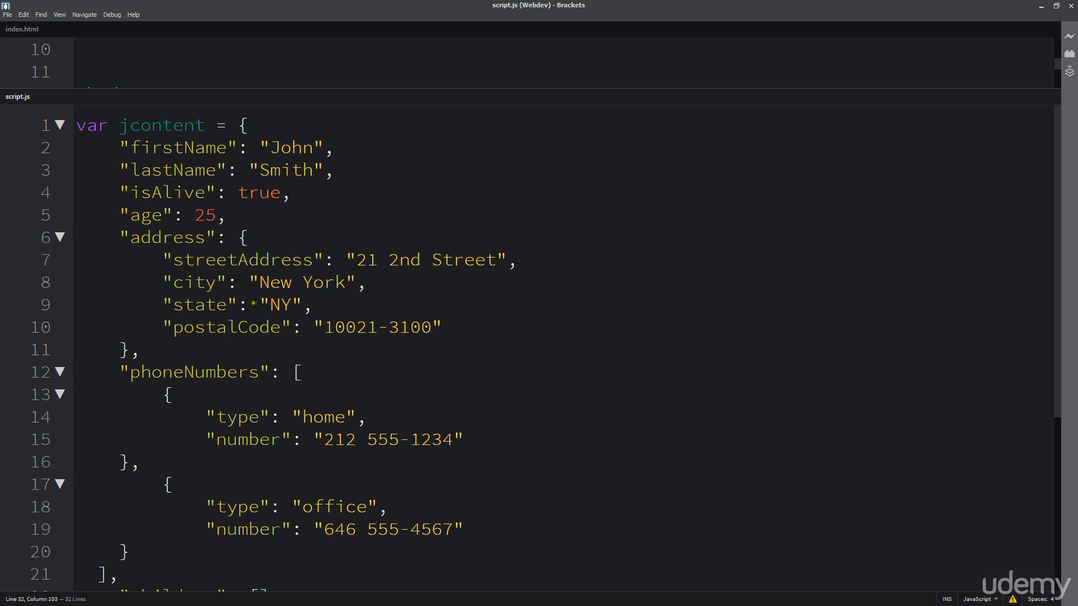
pyautogui.scroll(-3)
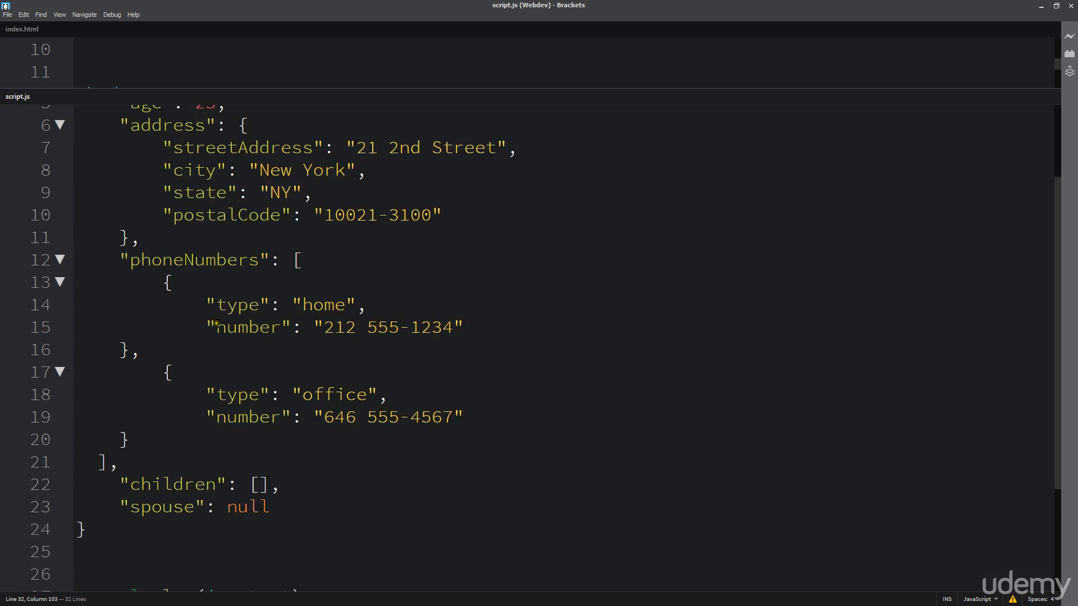
pyautogui.scroll(-3)
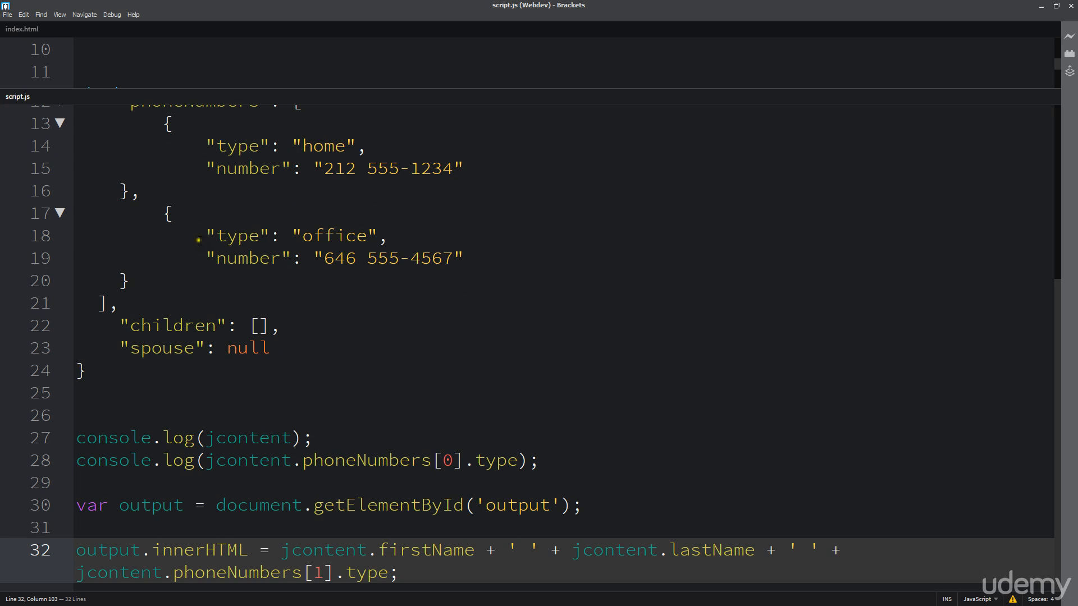
pyautogui.scroll(3)
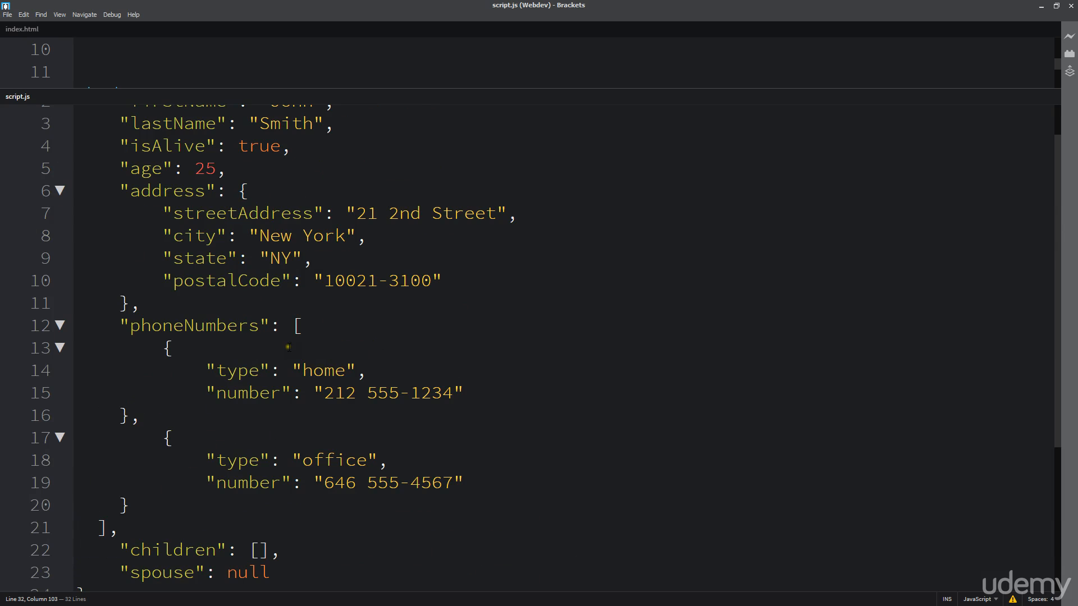